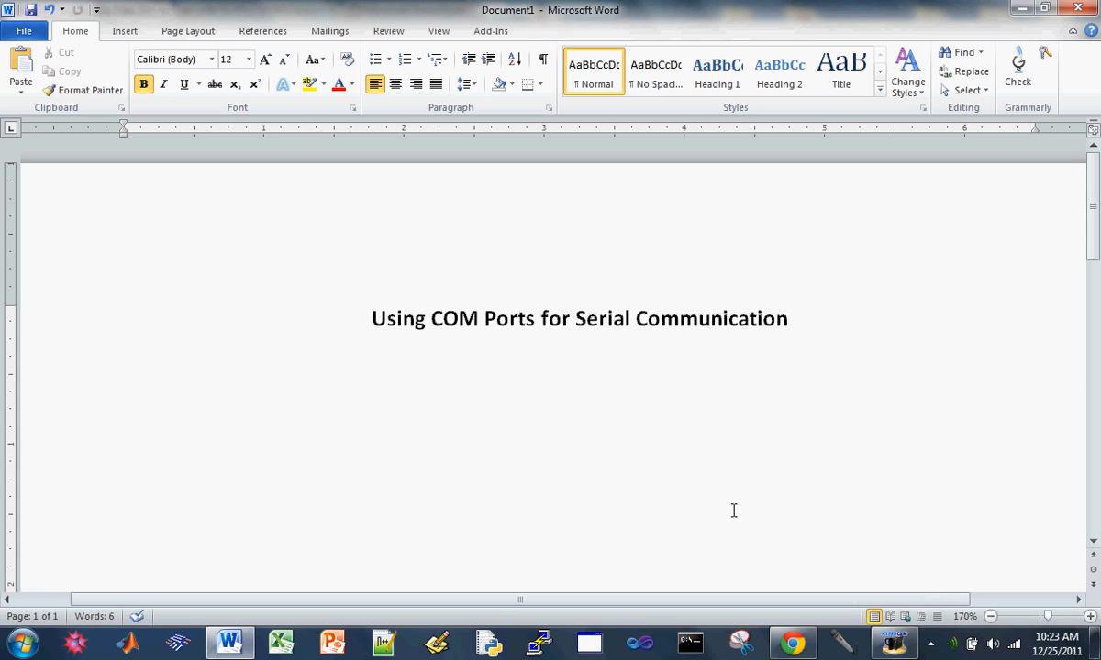
Add a Hardware heading on a new line below the title.
double_click(383, 318)
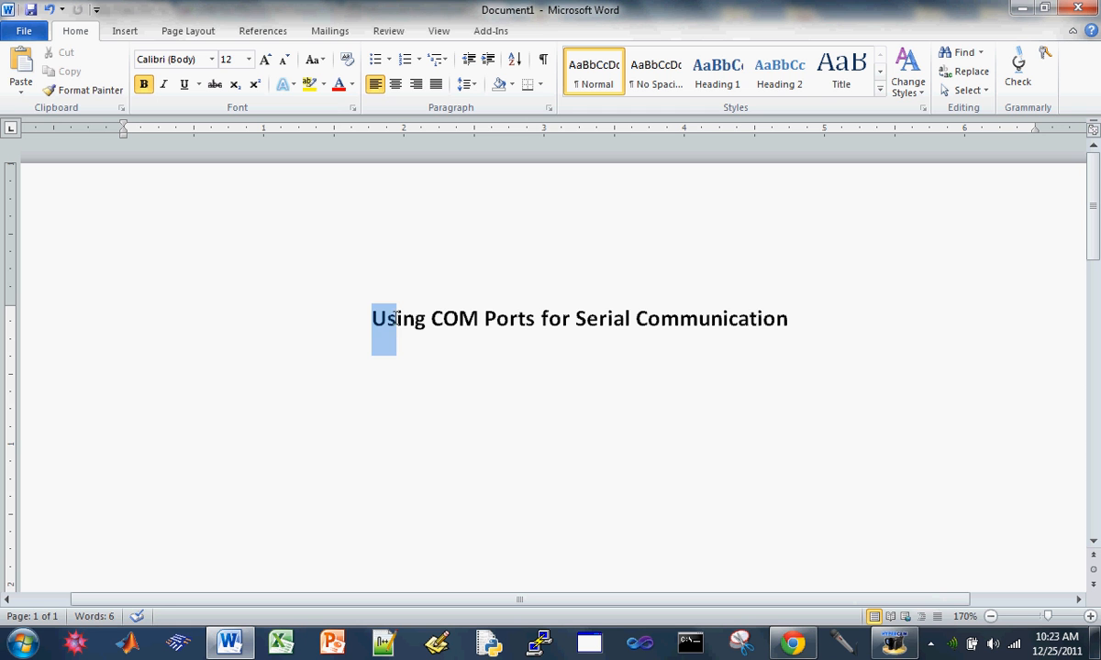
left_click(395, 84)
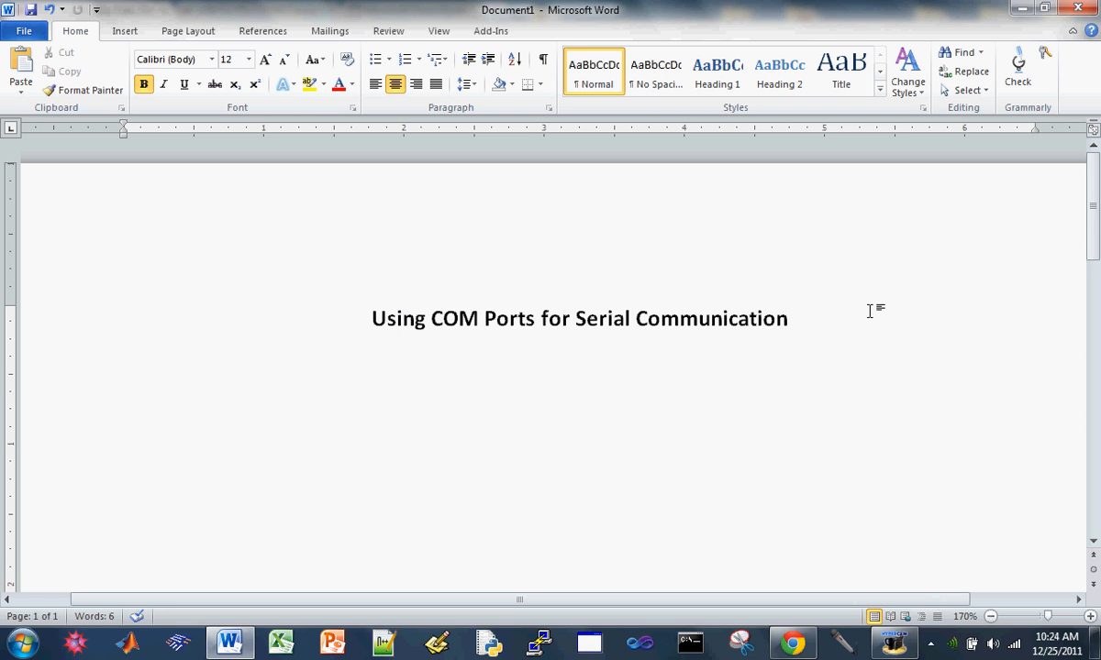
left_click(787, 318)
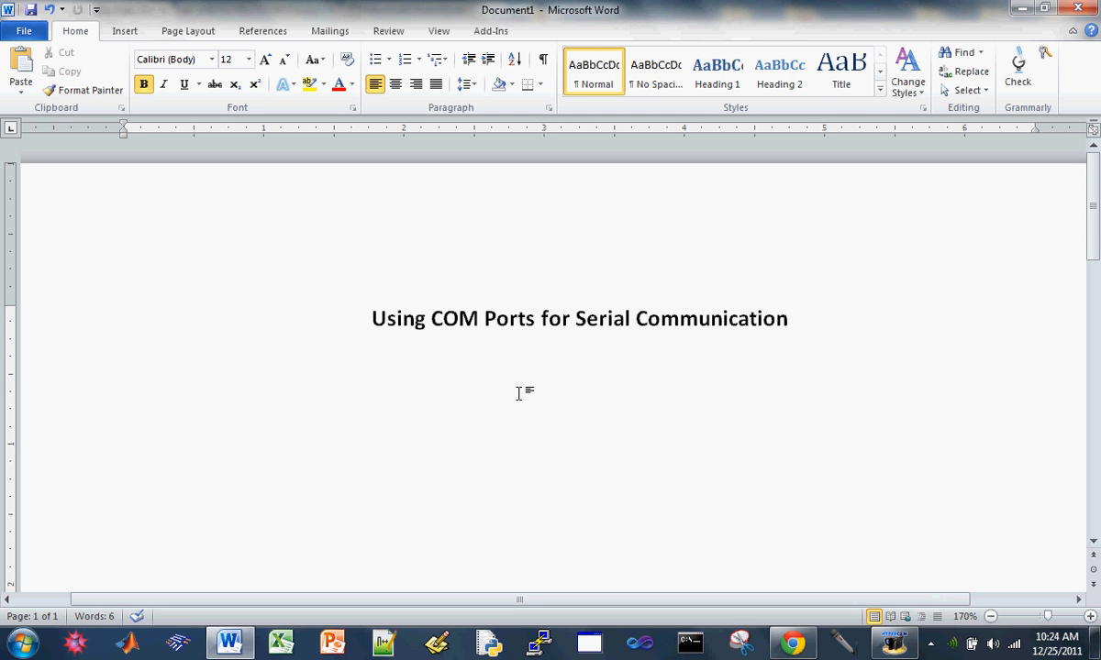
left_click(124, 370)
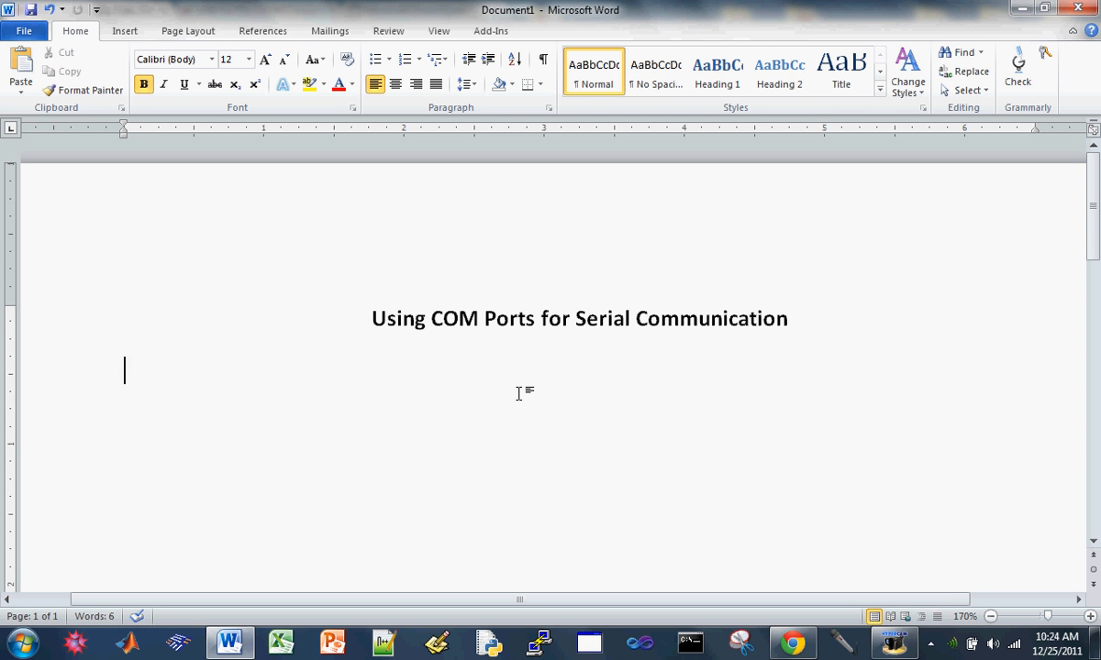
type("Hard")
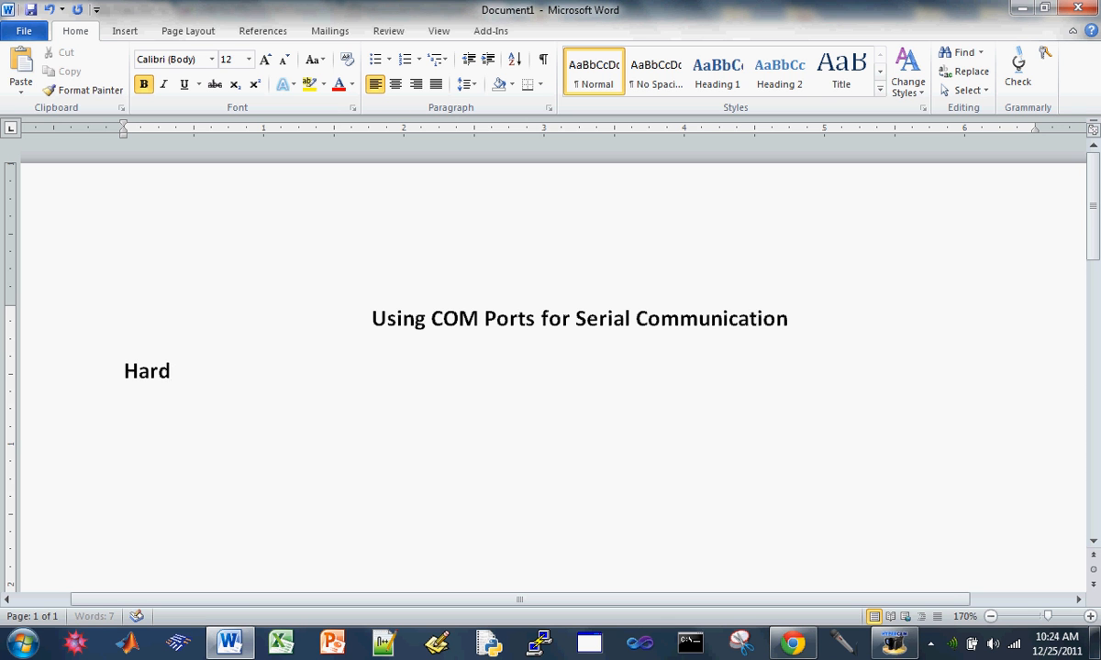
type("ware")
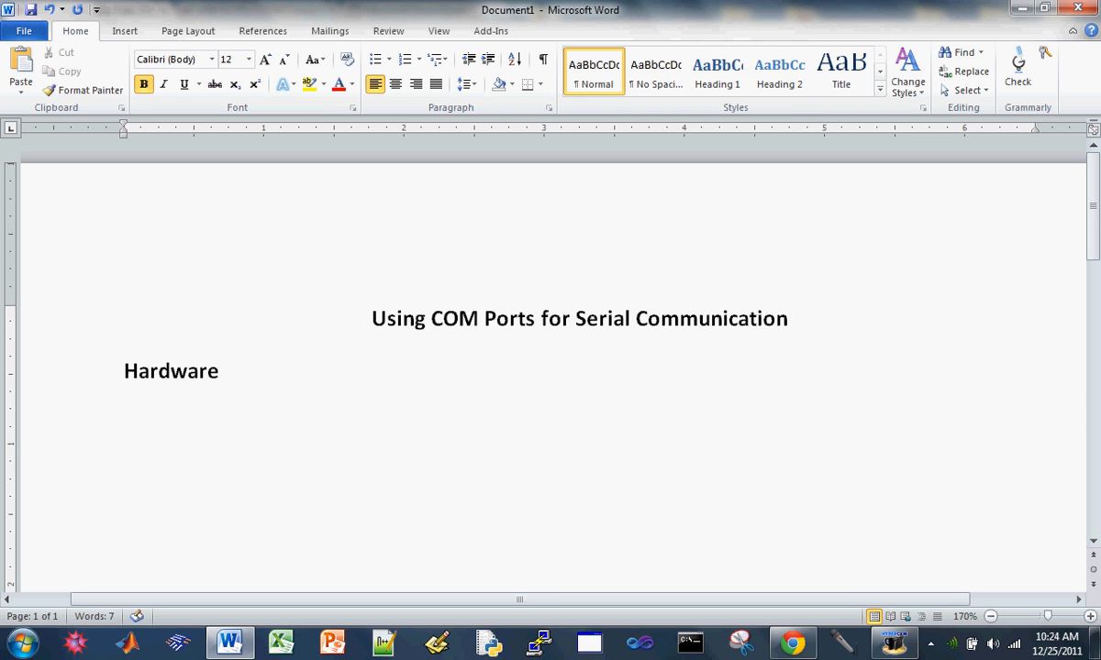
Add the item 'a) USB to TTL 2x' under the Hardware heading.
type("a")
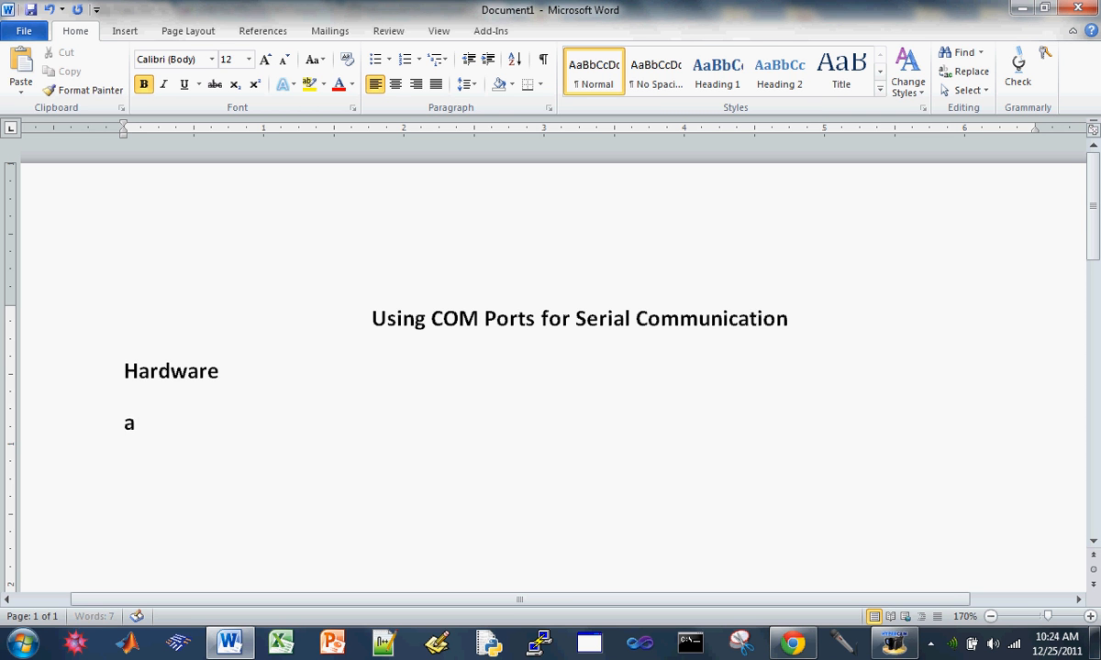
type(") U")
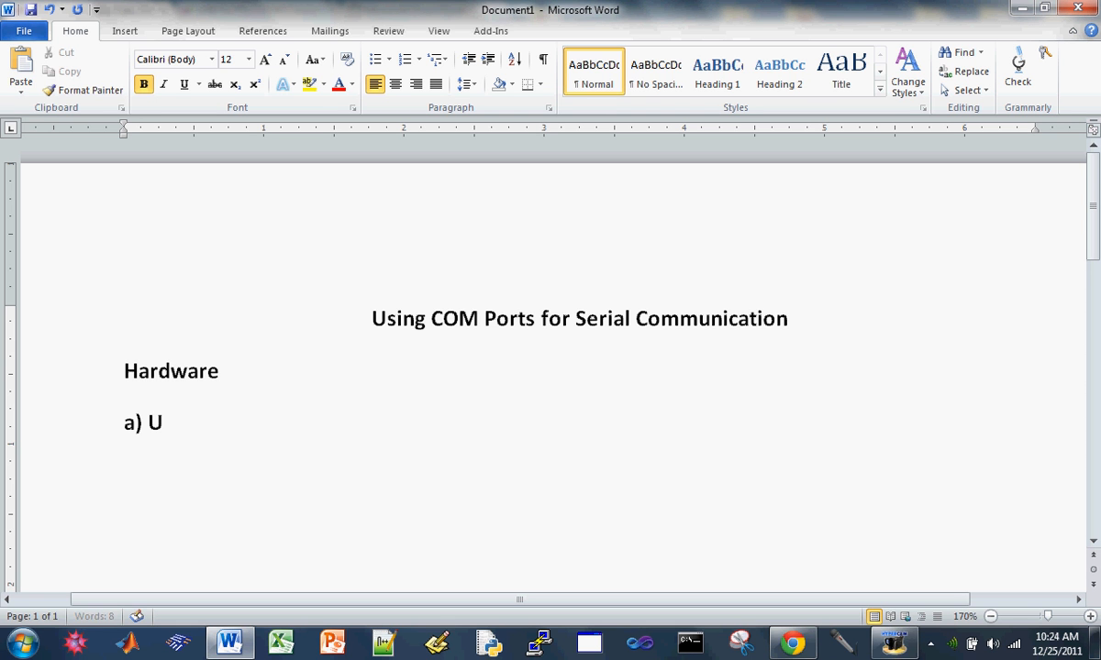
type("SB to")
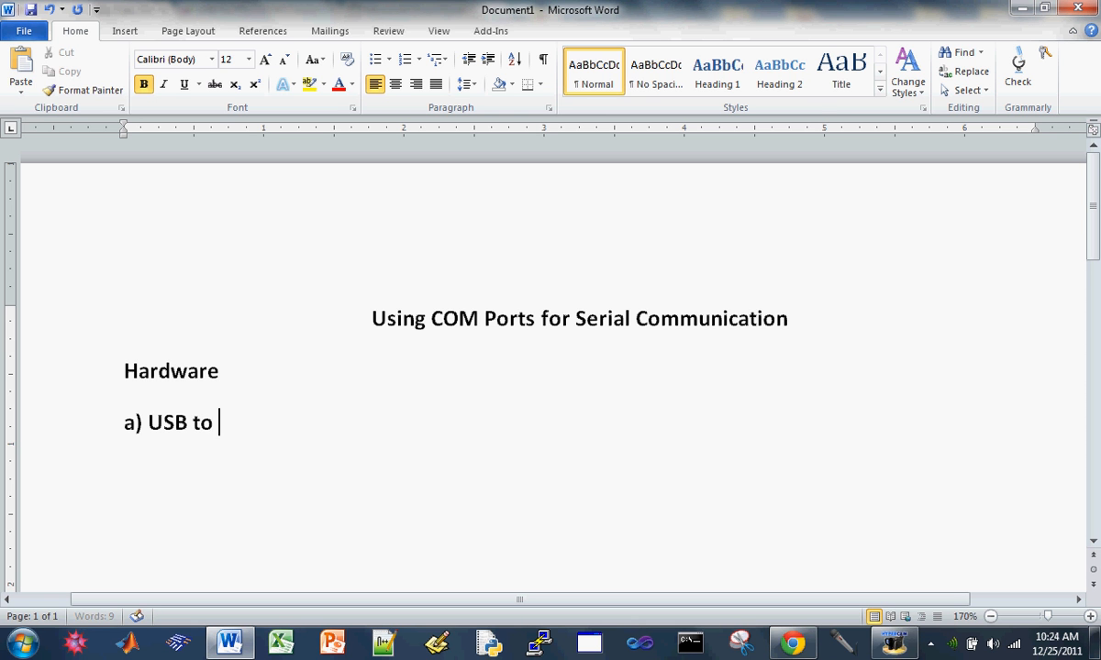
type("TTL")
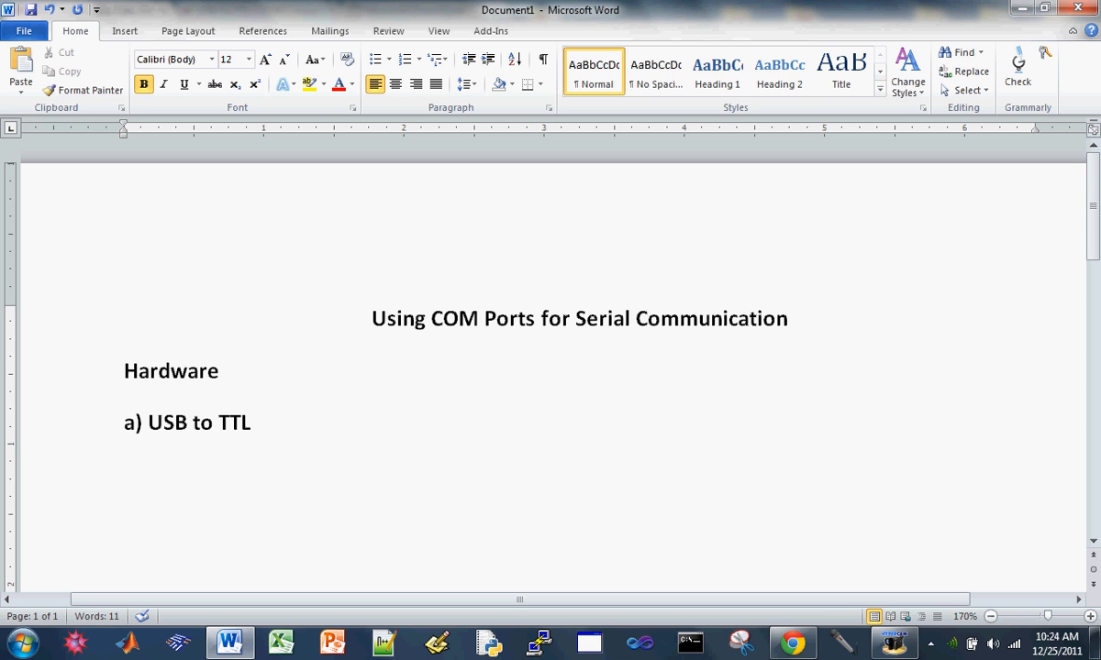
type("2x")
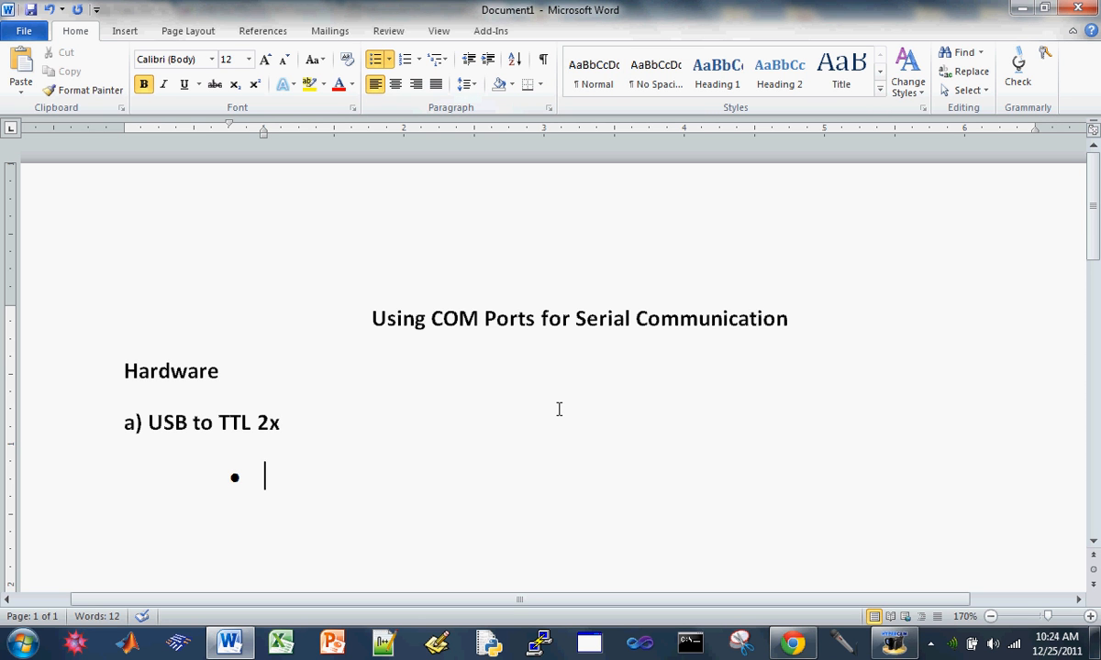
Add a bulleted 'CP2102 (recommend)' entry and start the next bullet.
type("CP2")
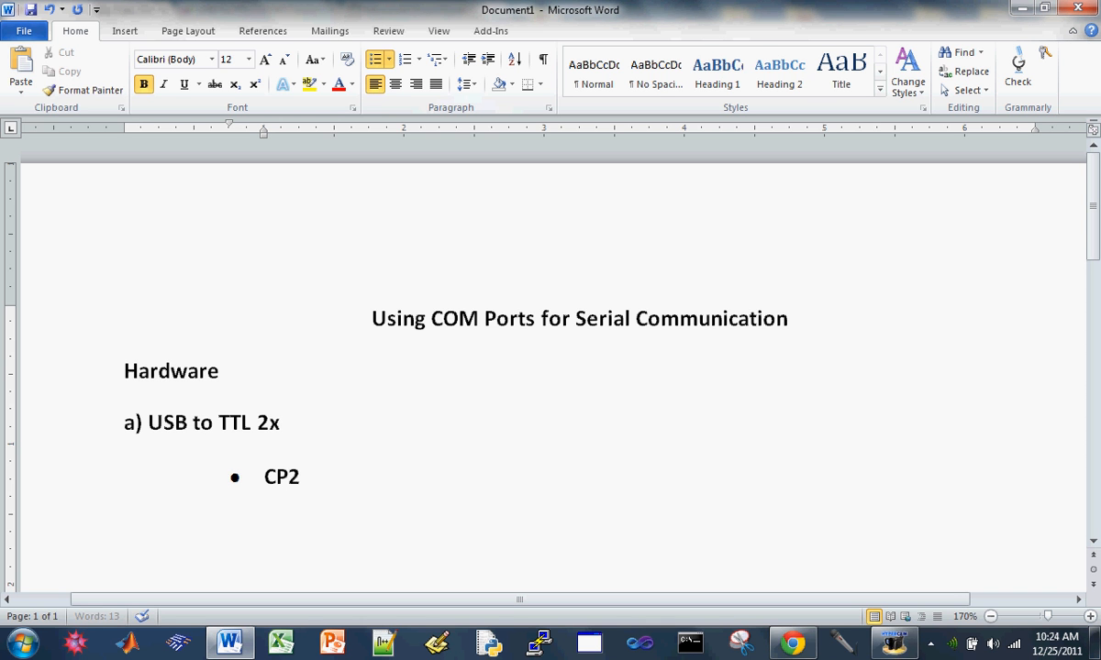
type("102")
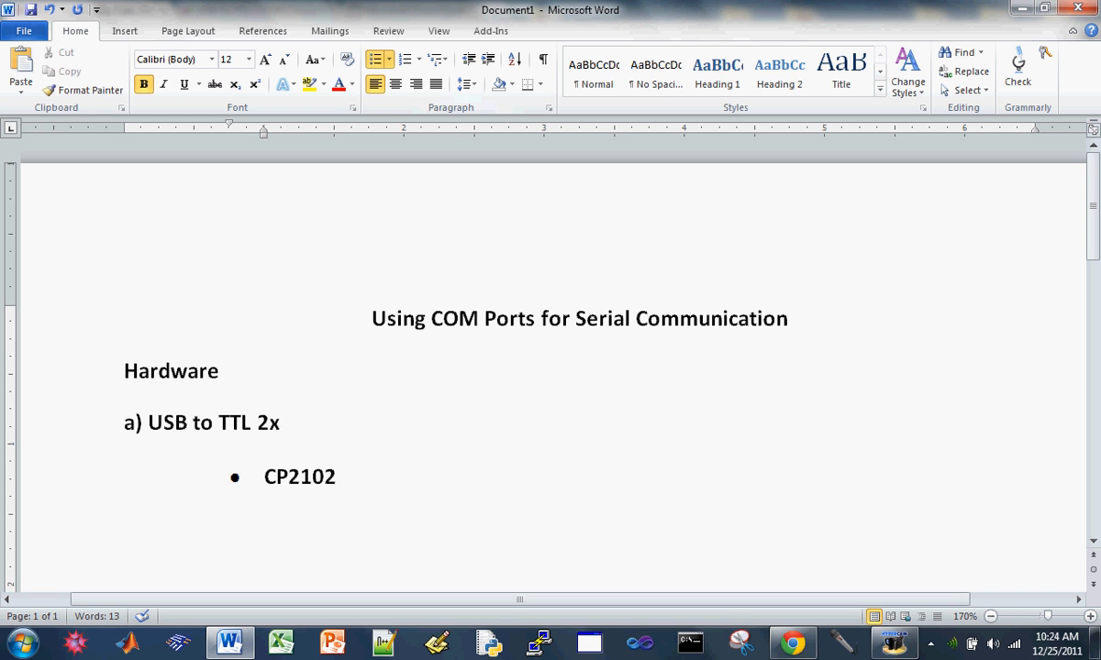
type("(")
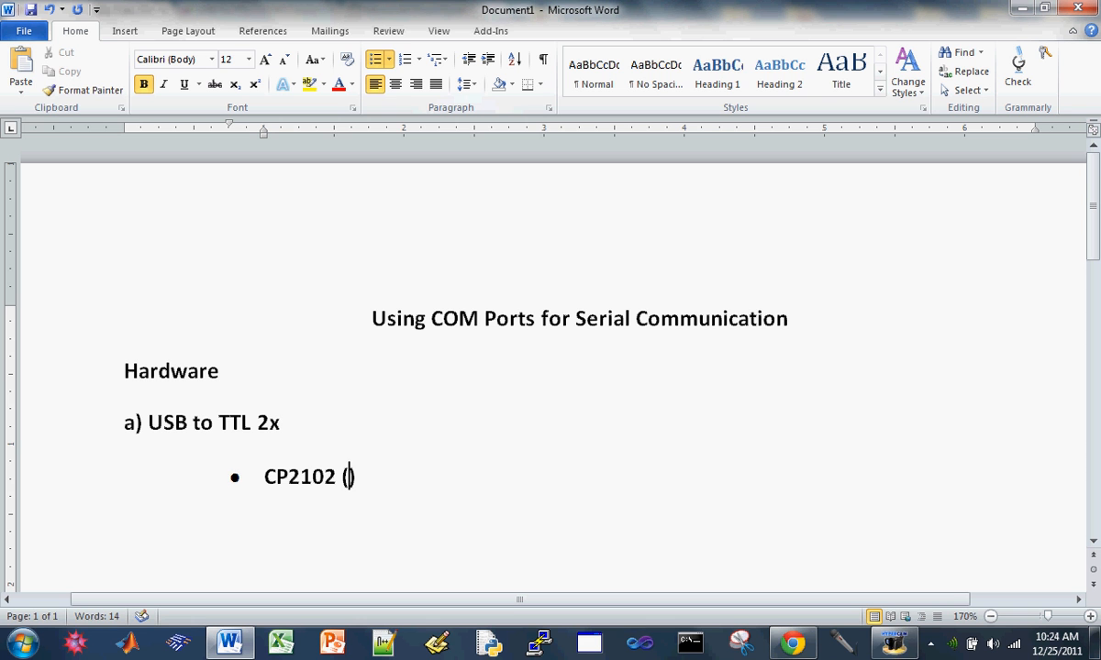
type("recomme")
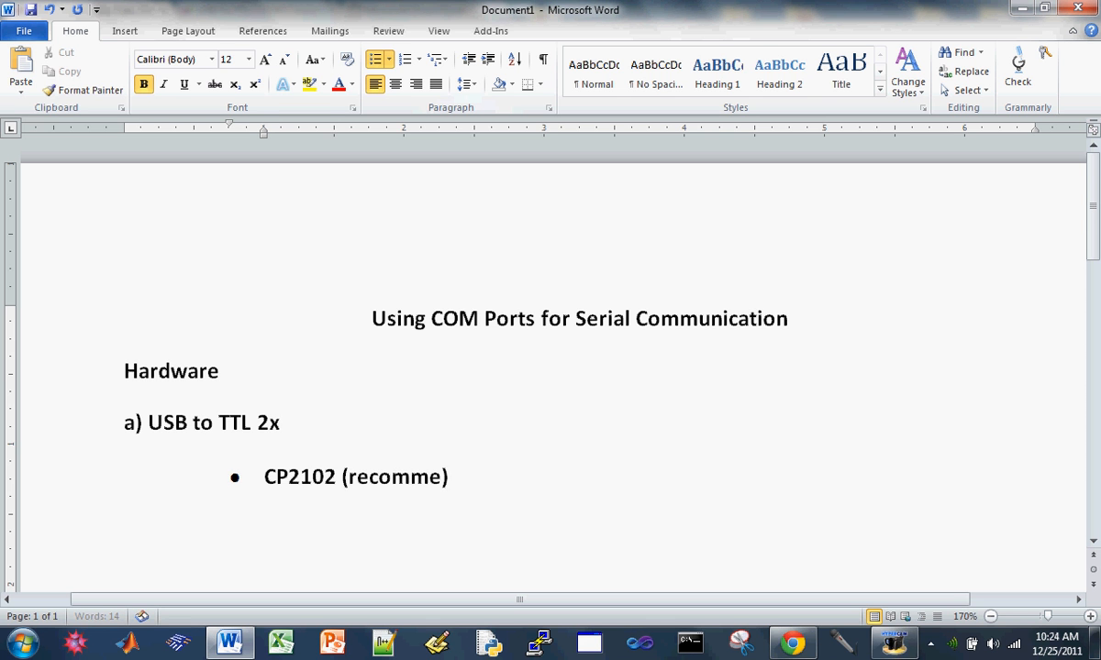
type("nd")
key("enter")
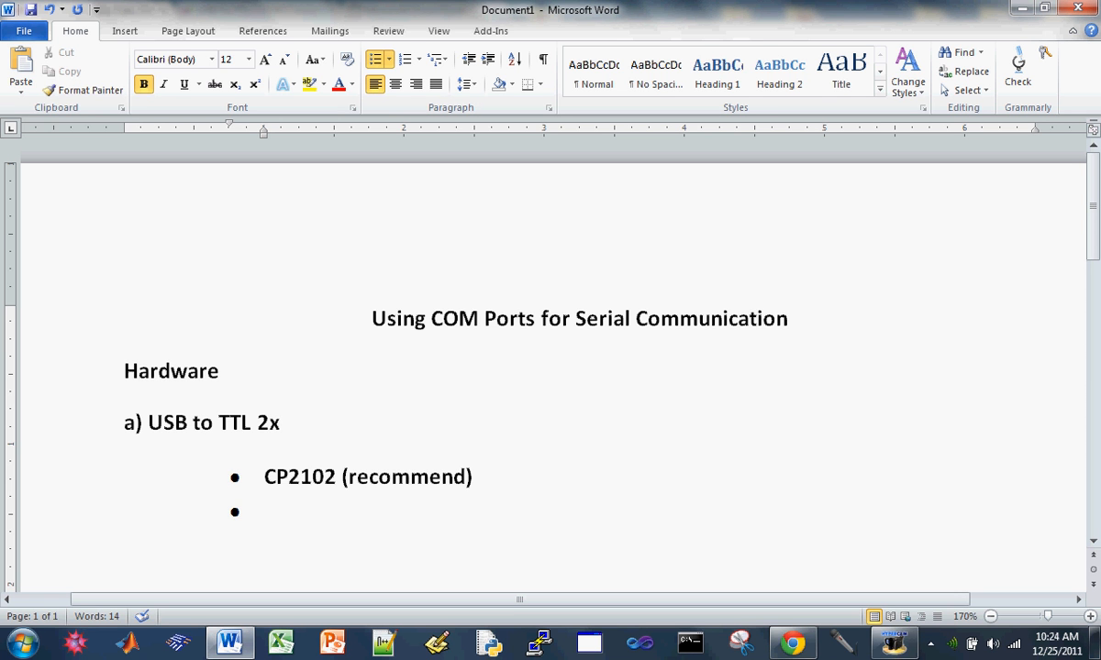
Add an FTDI bullet under CP2102.
type("FT")
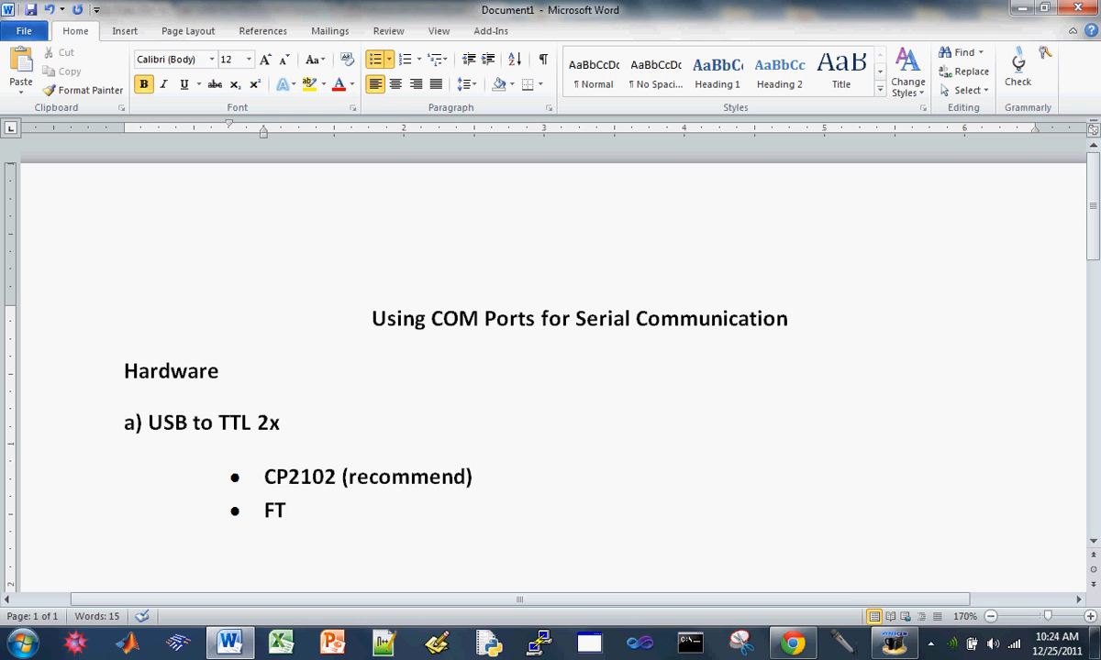
type("D")
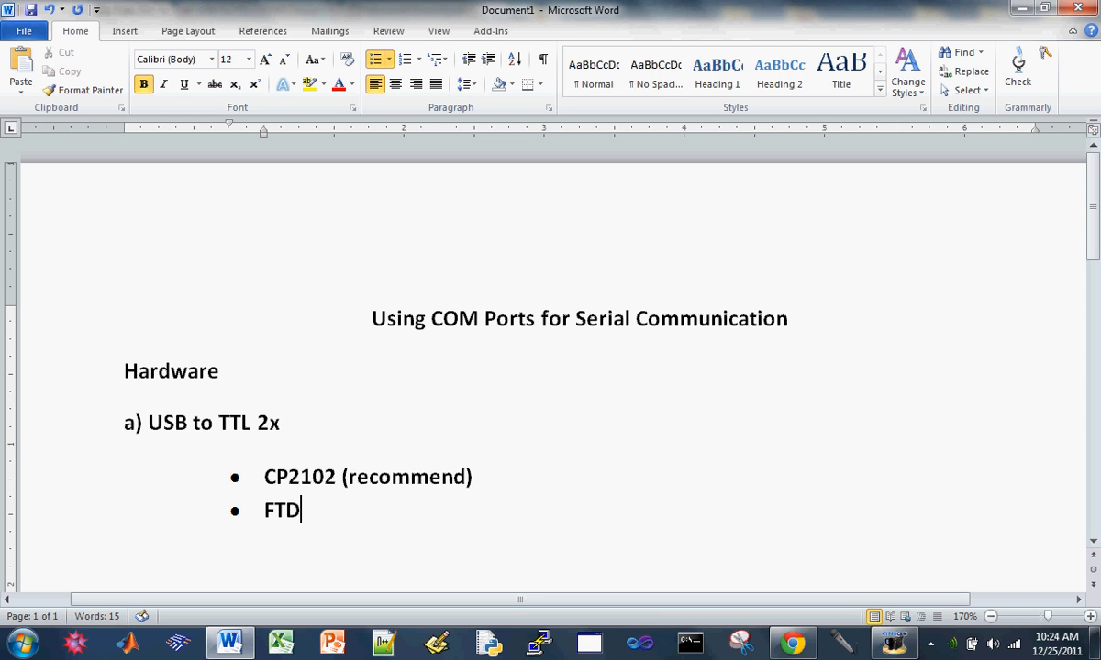
type("I")
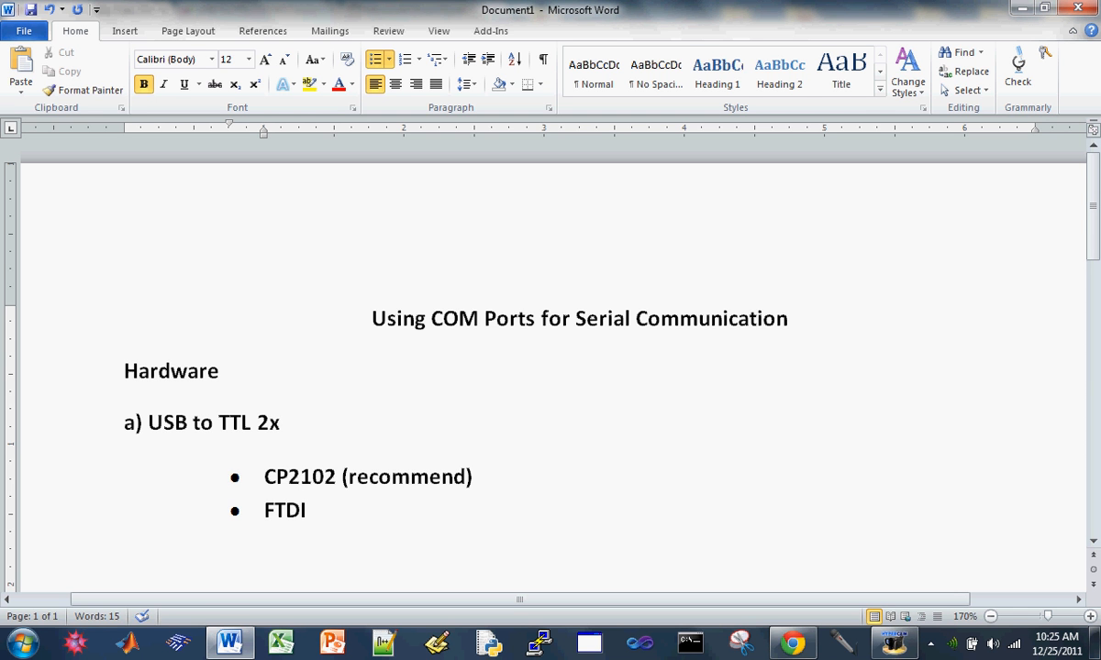
left_click(305, 510)
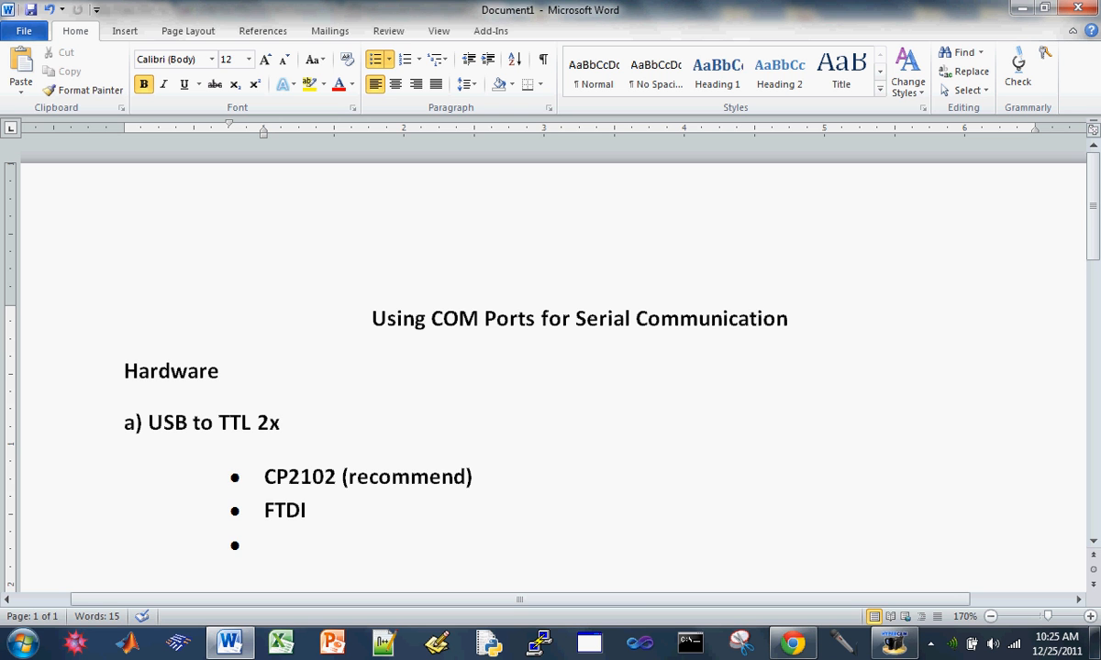
Add a PL2303 bullet, then end the bulleted list.
type("PL")
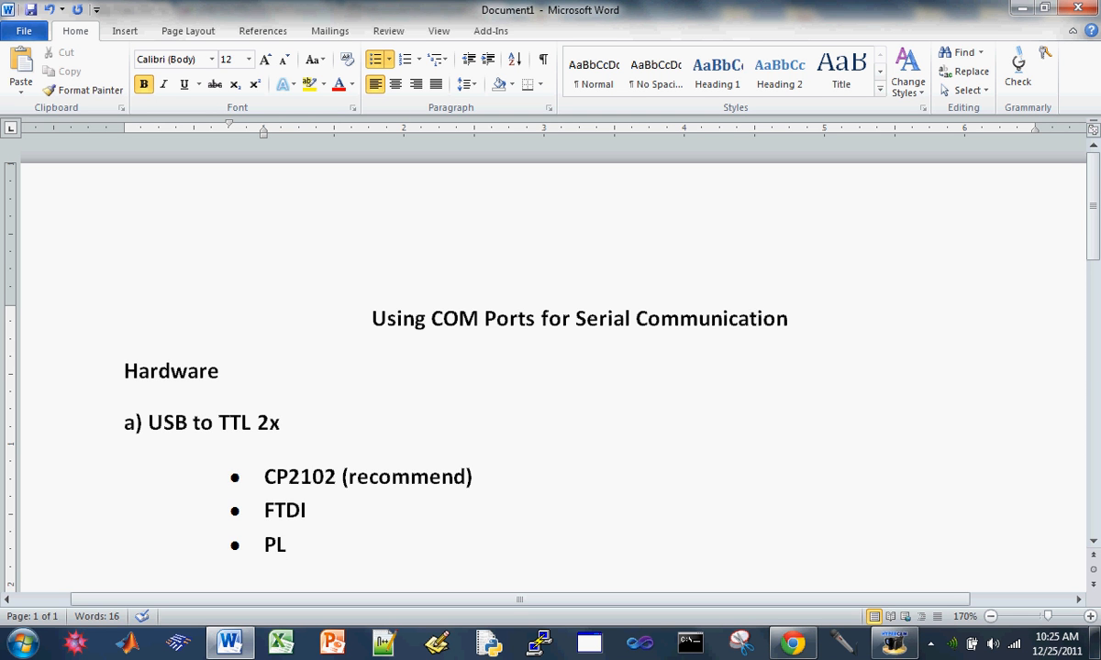
type("23")
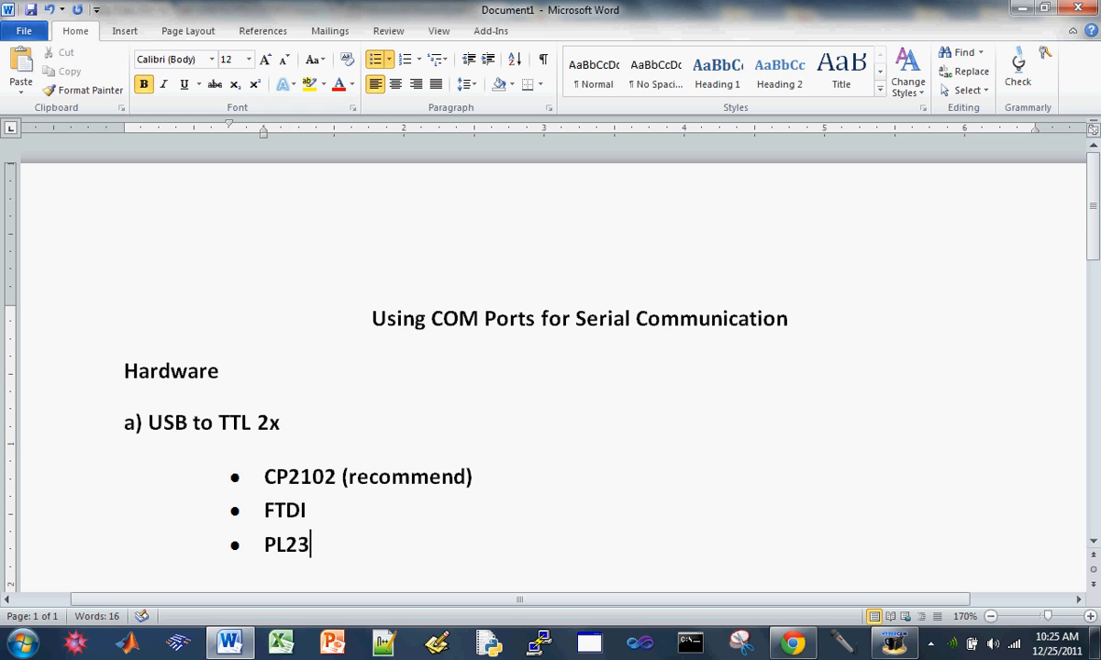
type("03")
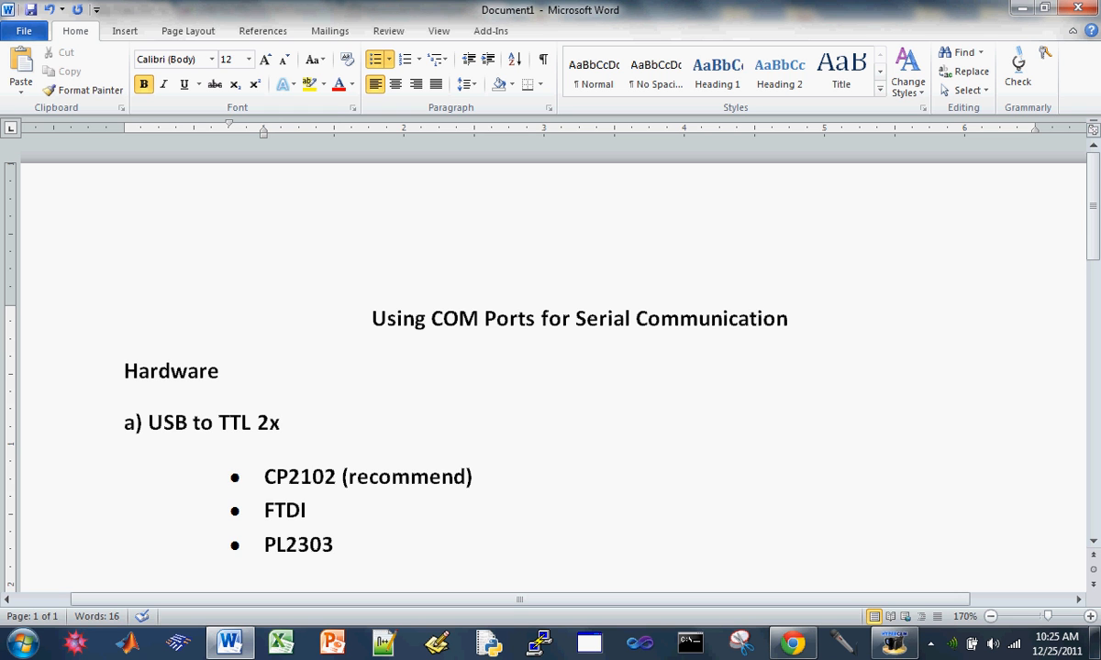
left_click(334, 544)
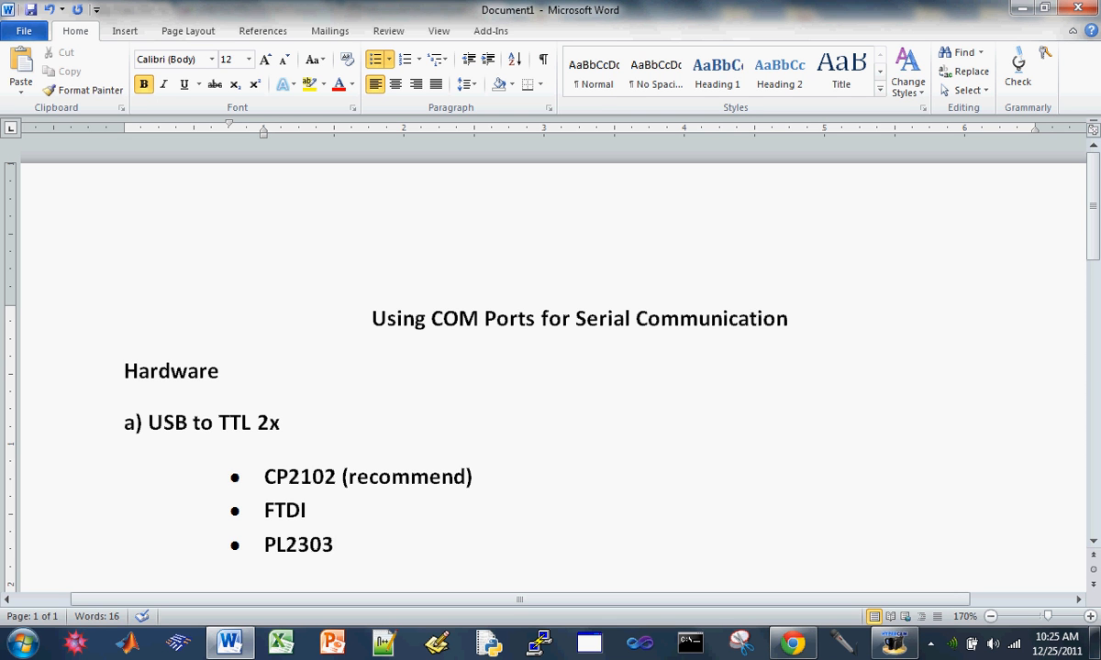
key("enter")
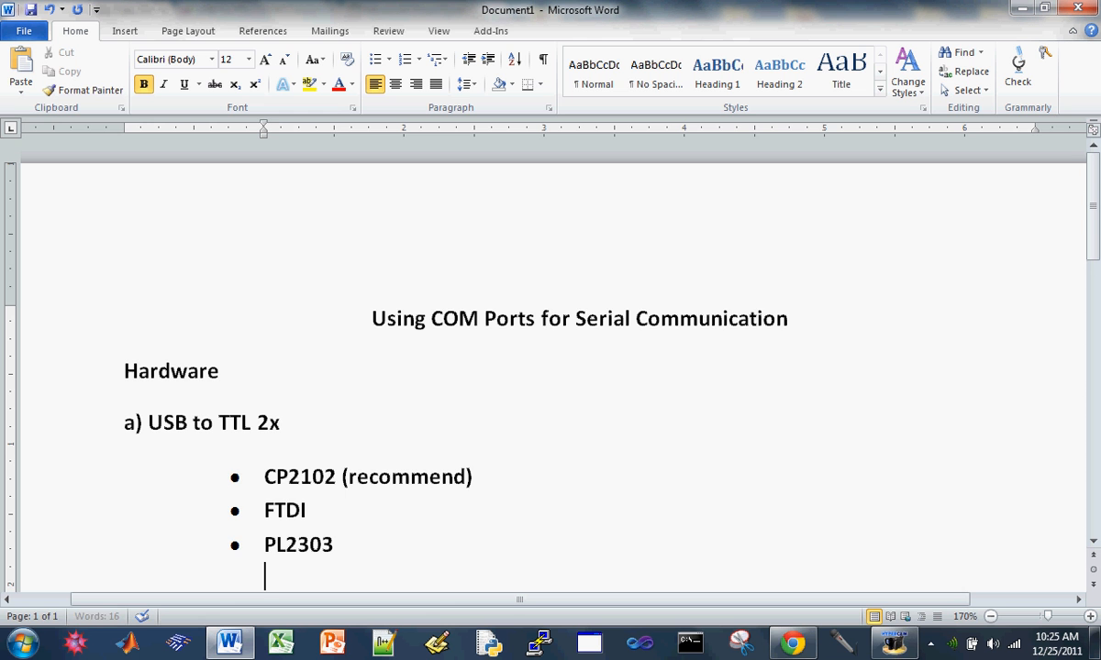
Type item 'b) Female to male jumper wires 6x' and start a new line.
type("b")
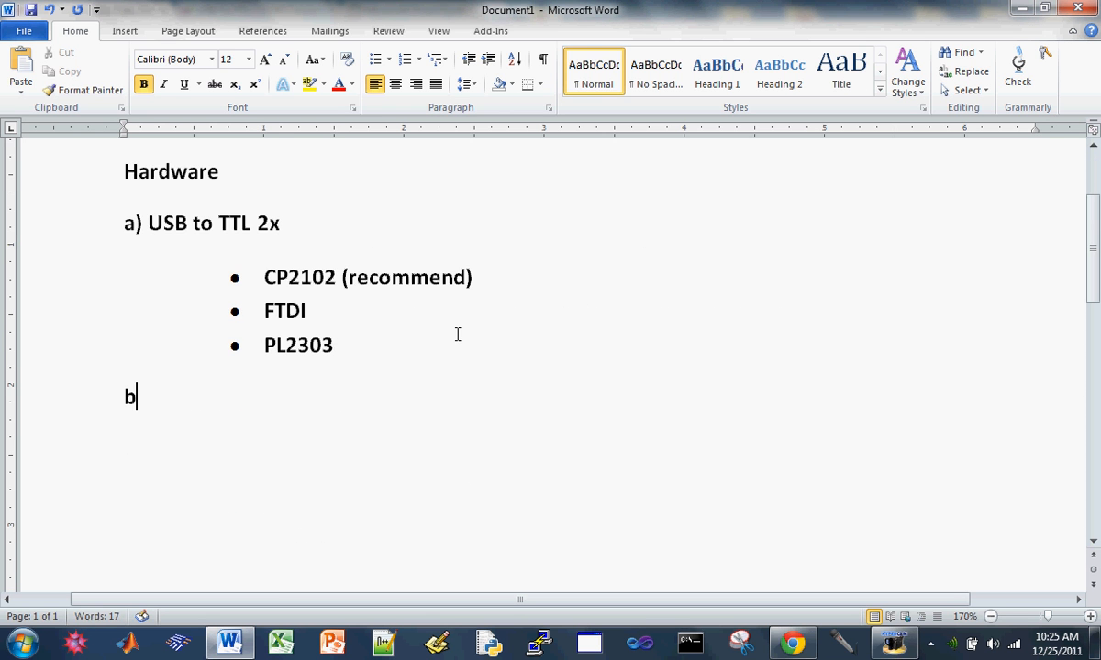
type(")")
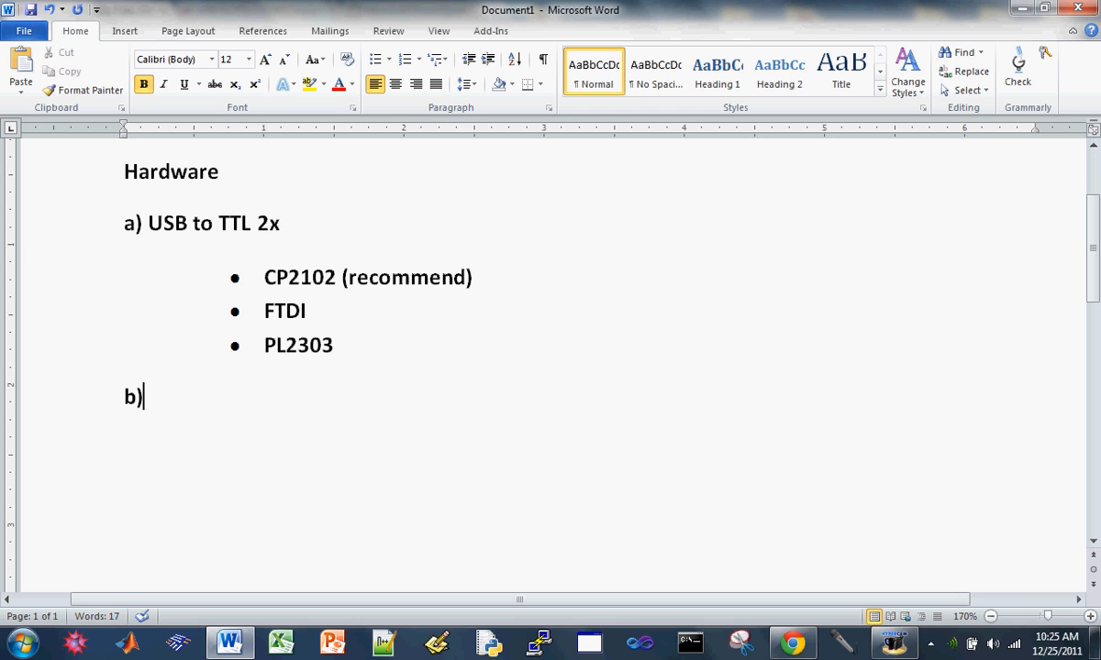
type("Feam")
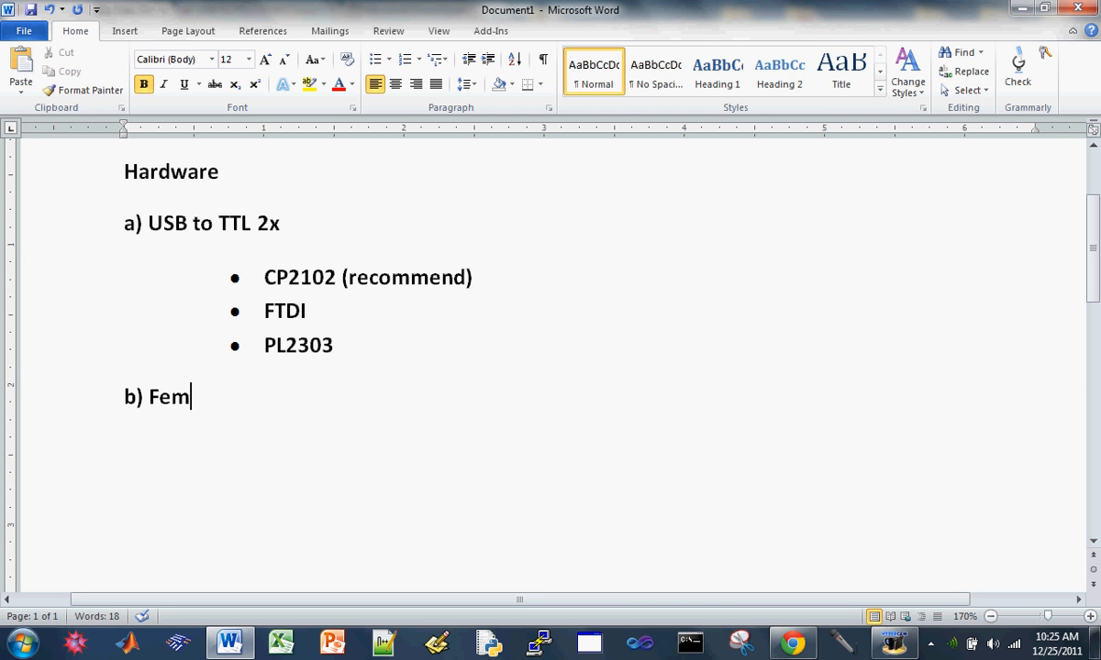
type("ale to male")
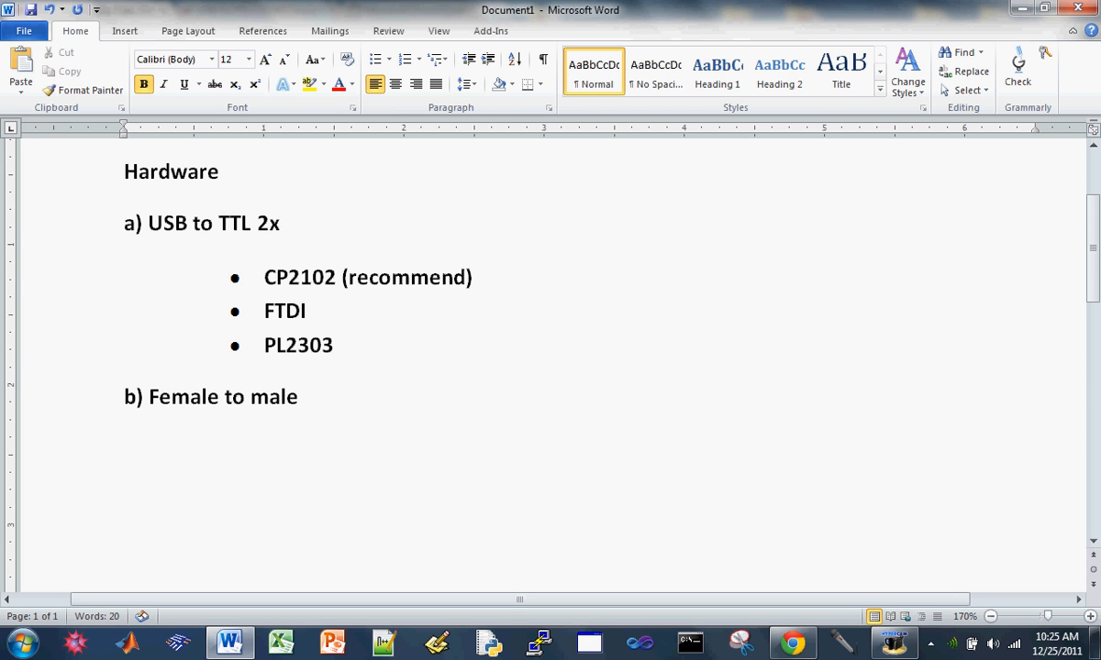
type("jumber")
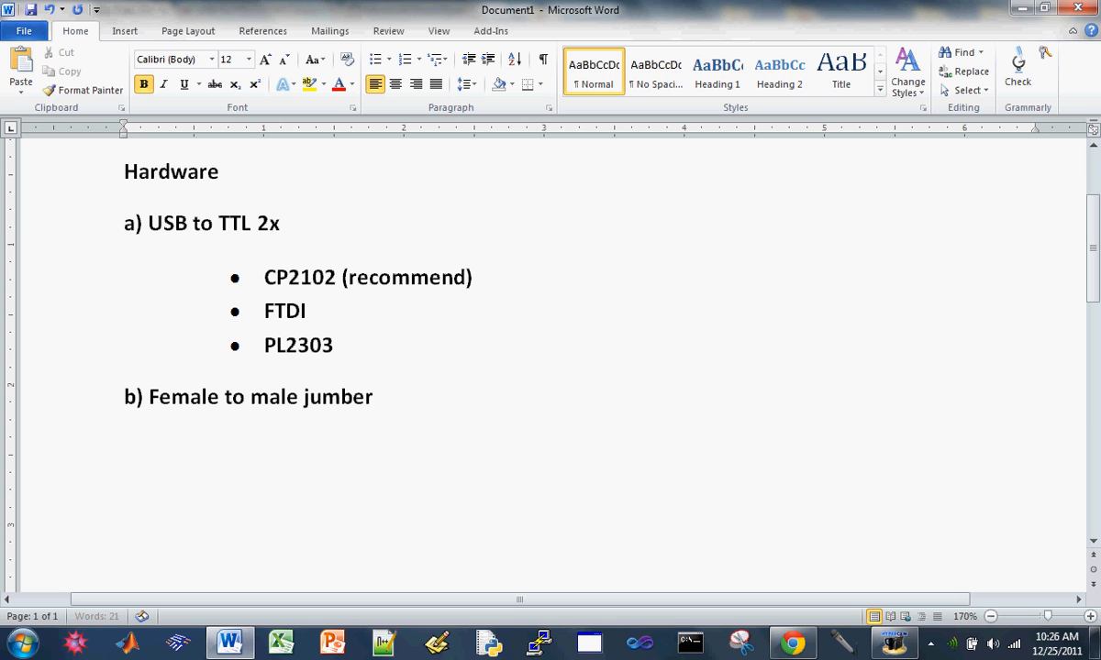
type("wires")
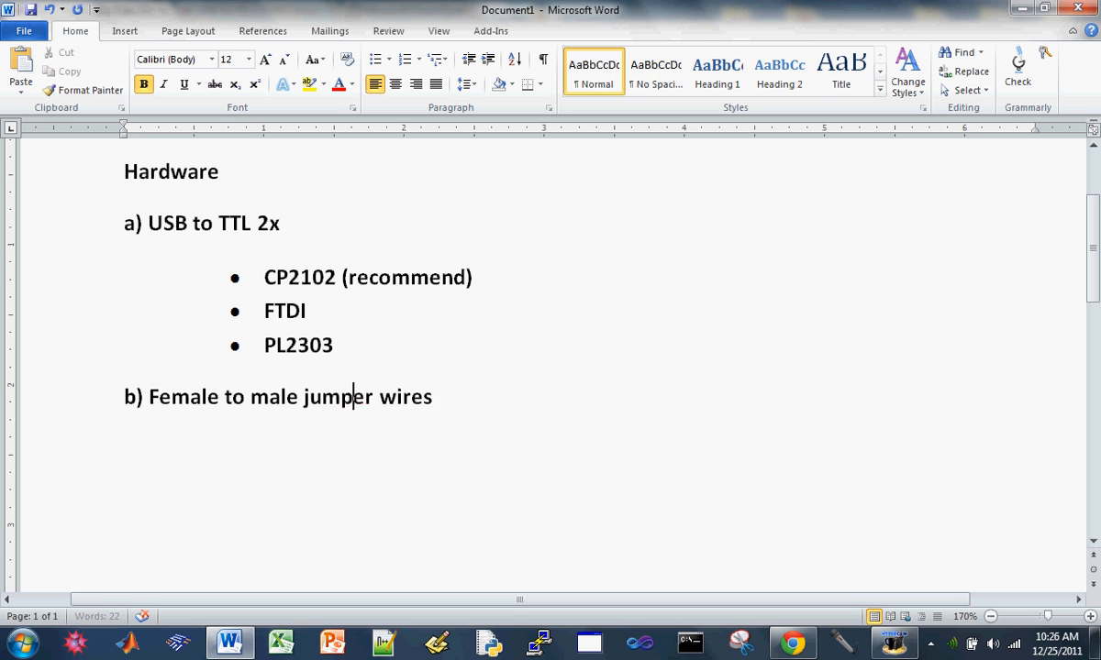
type("6")
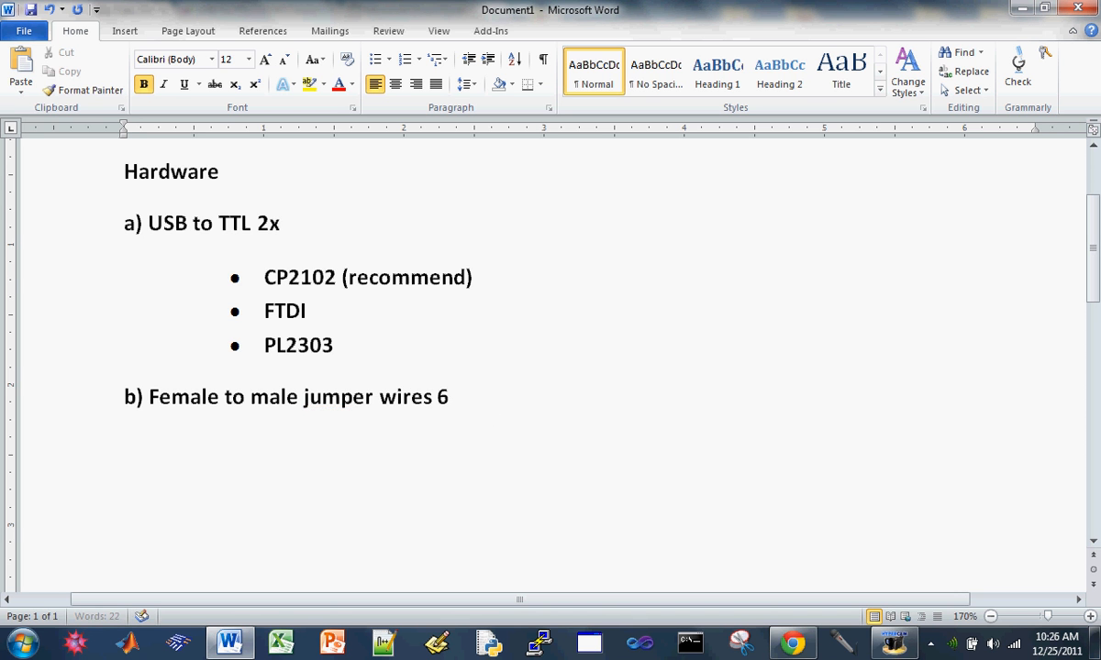
type("x")
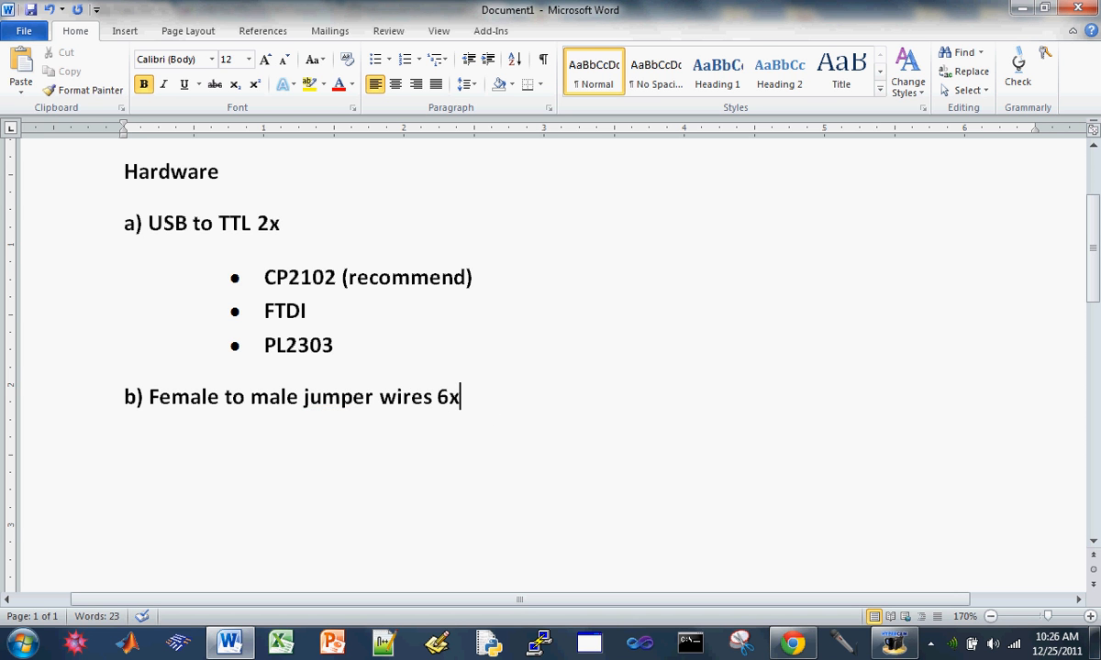
key("enter")
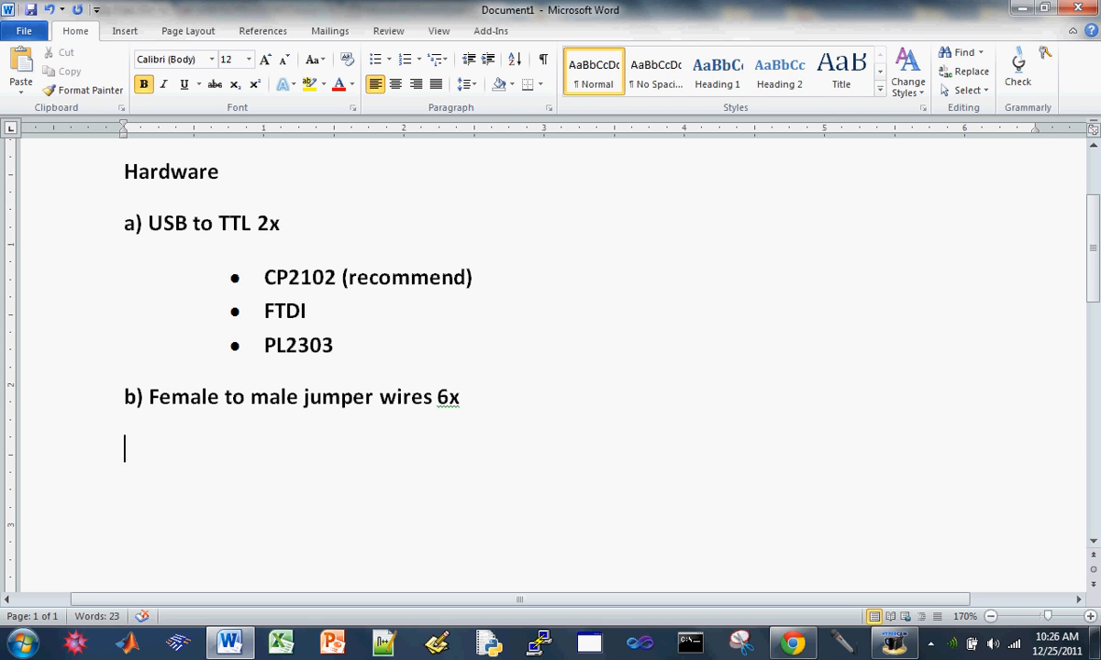
Add hardware items 'c) Breadboard' and 'd) PC w/ a serial/COM Port'.
type("c")
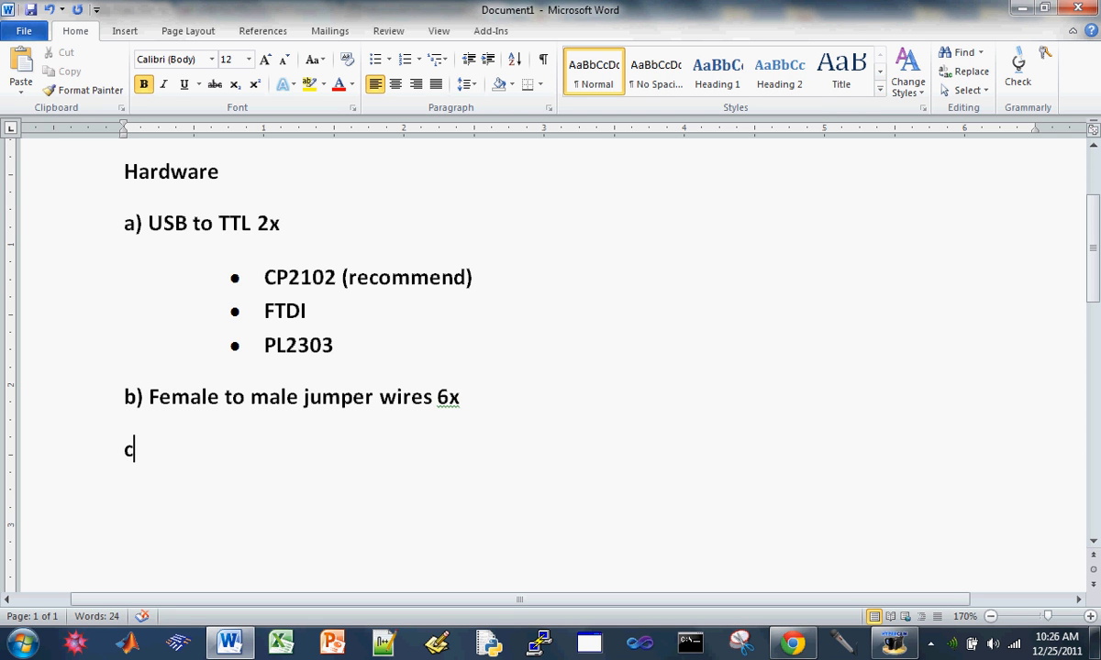
type(")")
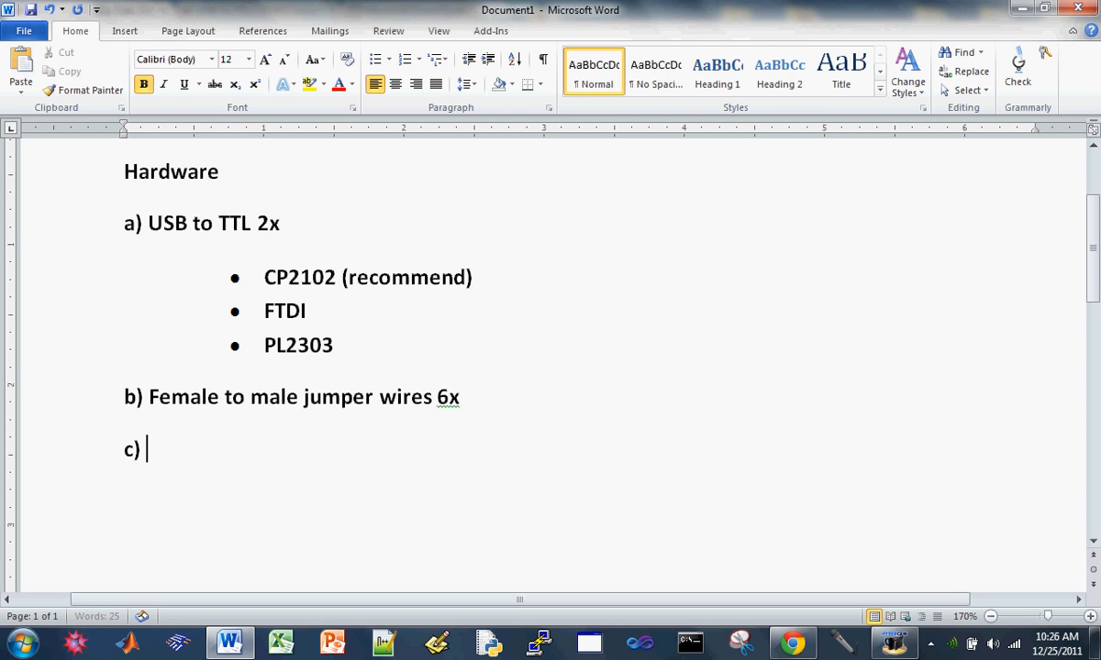
type("Breadboard")
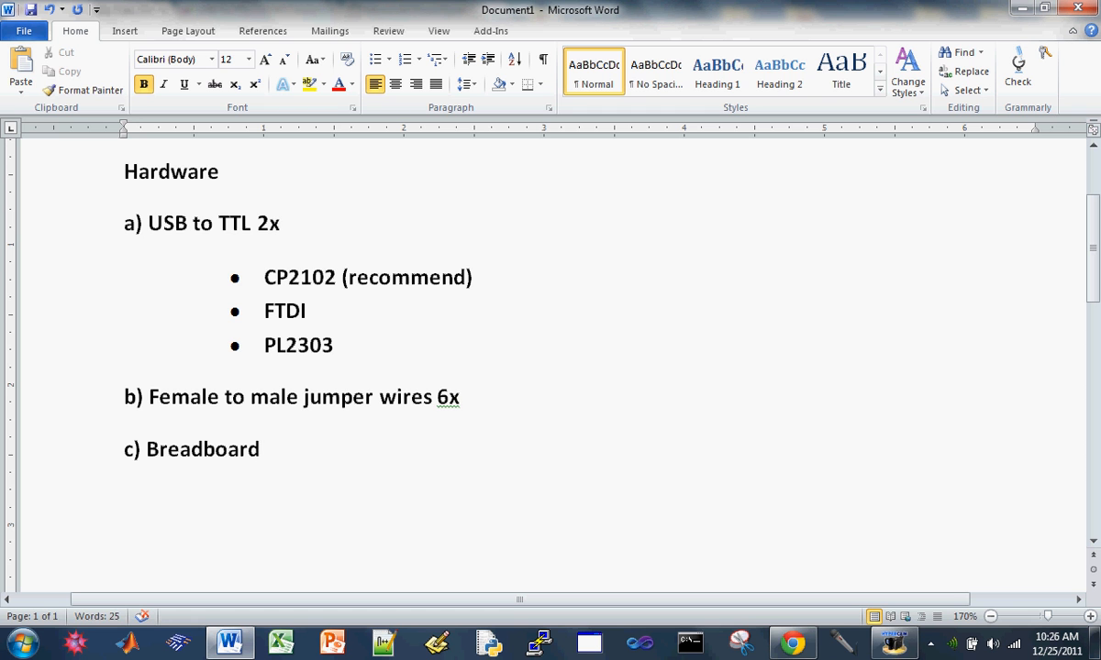
type("d")
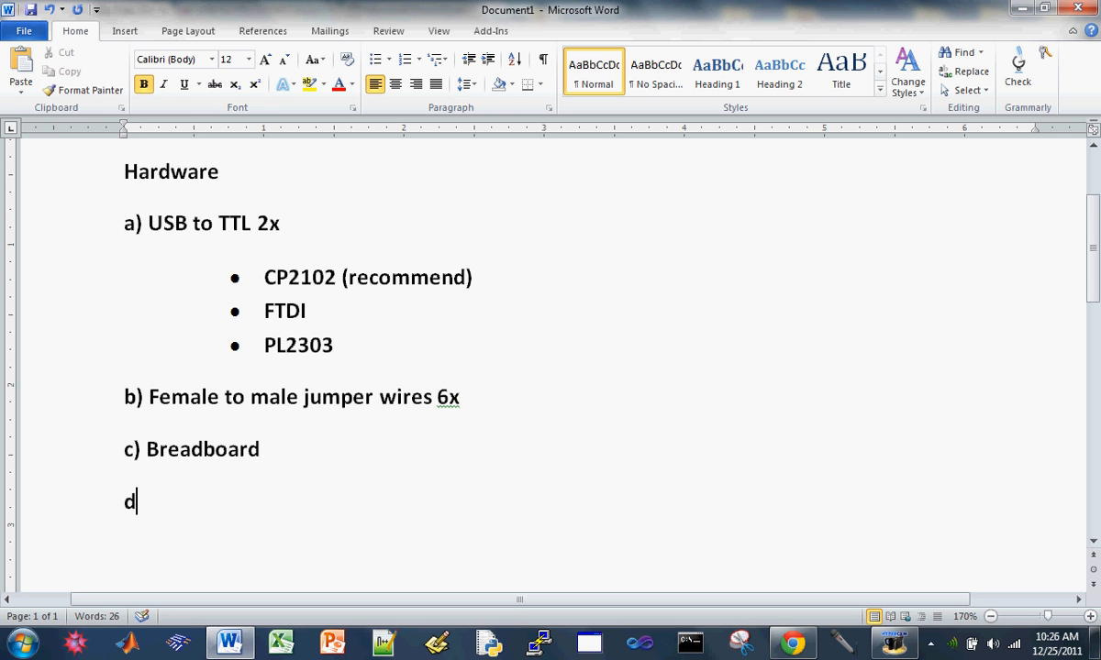
type(") P")
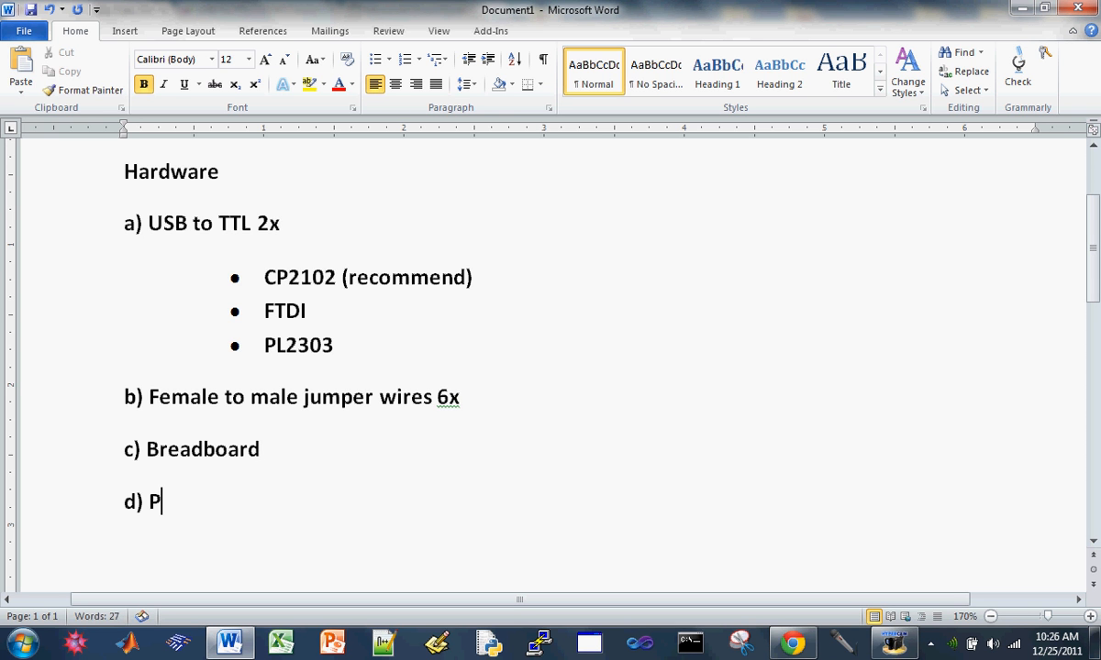
type("C w/")
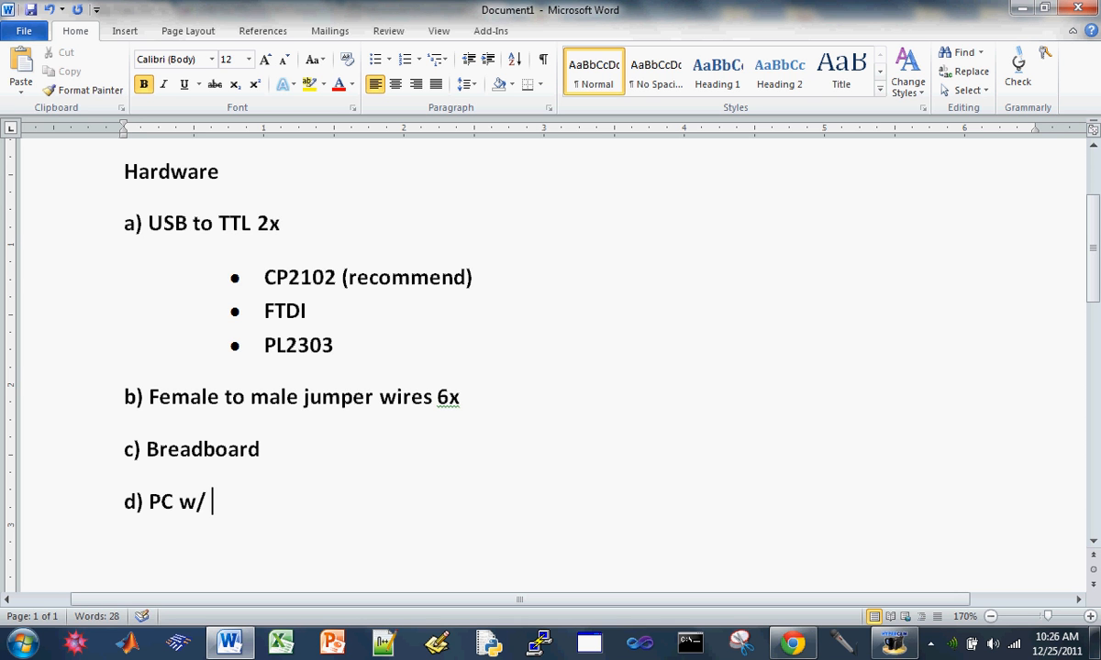
type("a serial")
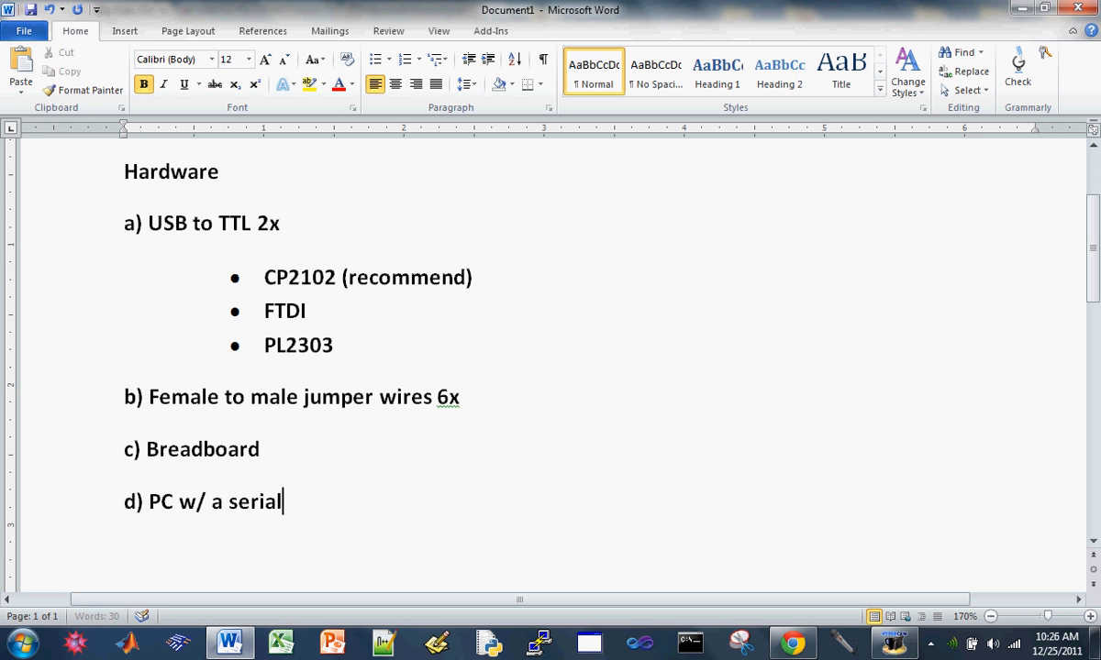
type("/COM")
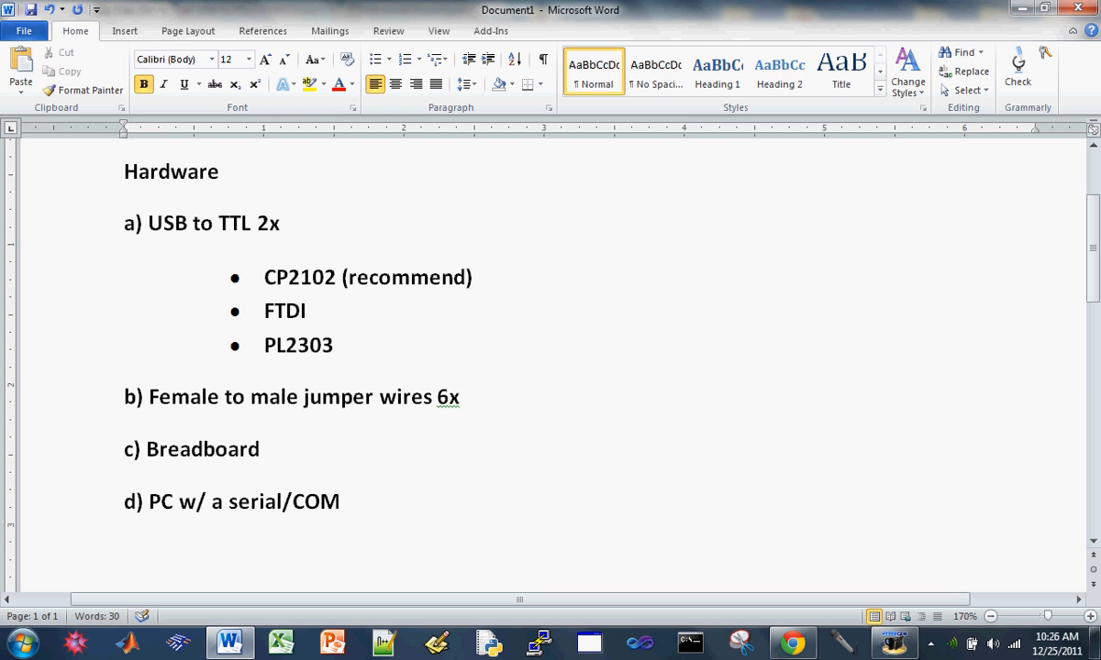
type("Port")
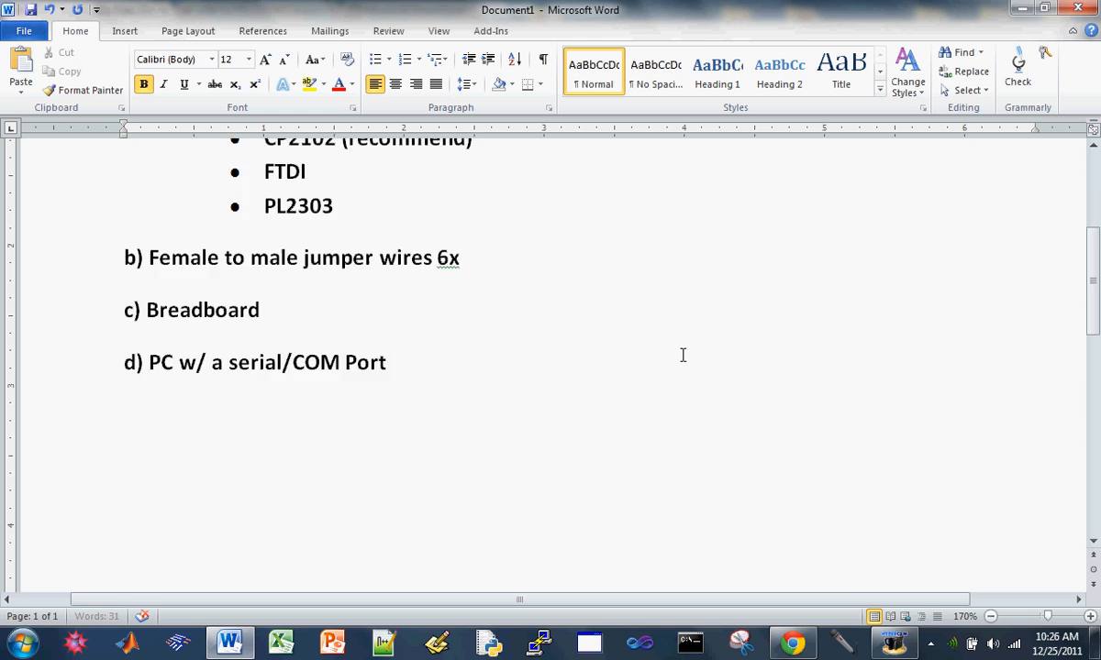
Add a Software heading with 'a) Putty (quick test)' and begin item b).
type("Sof")
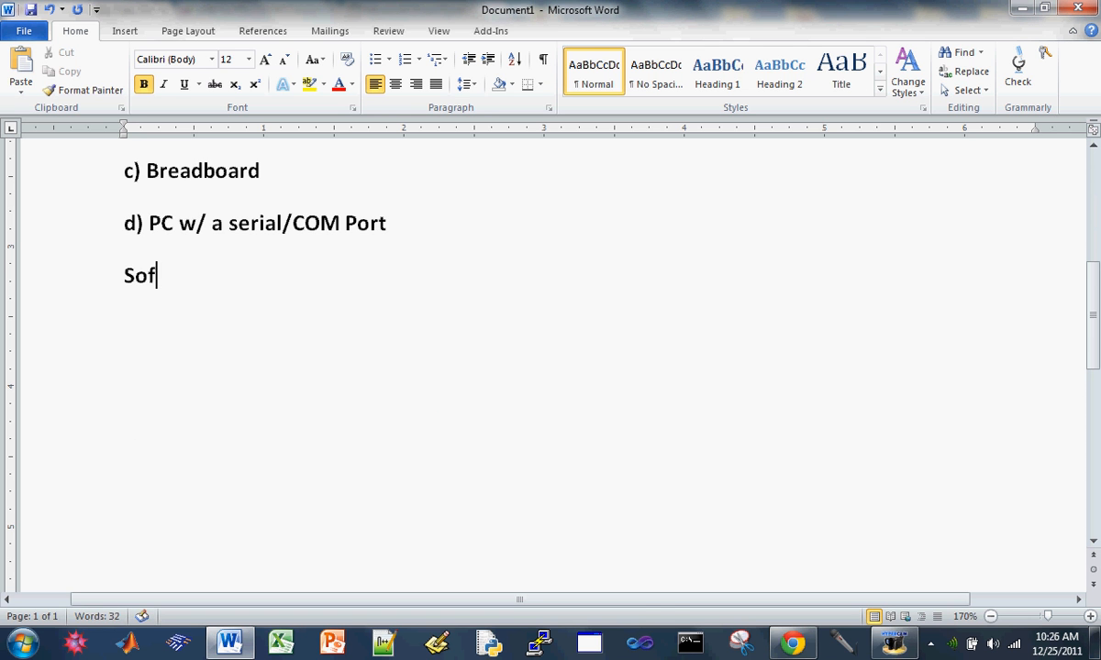
type("tware")
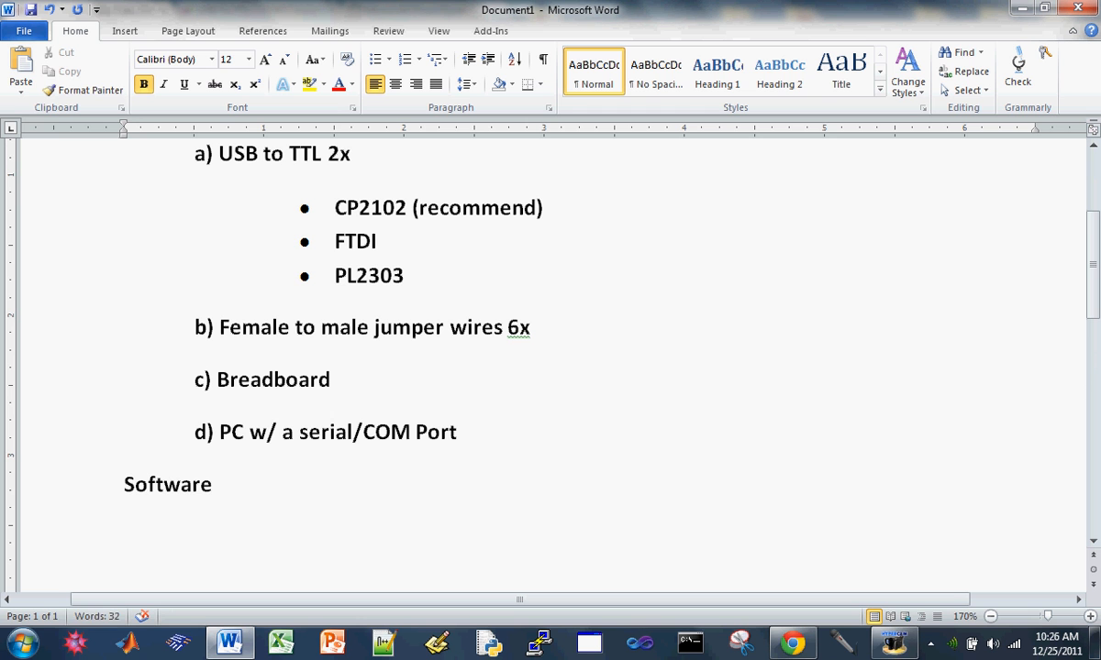
type("a)")
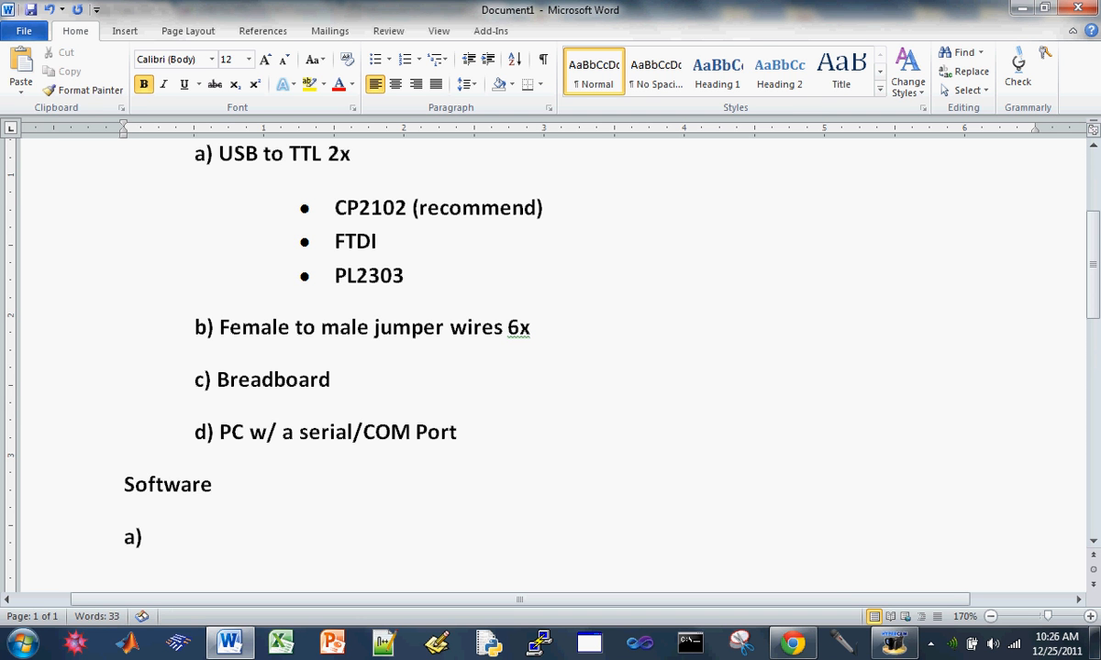
type("P")
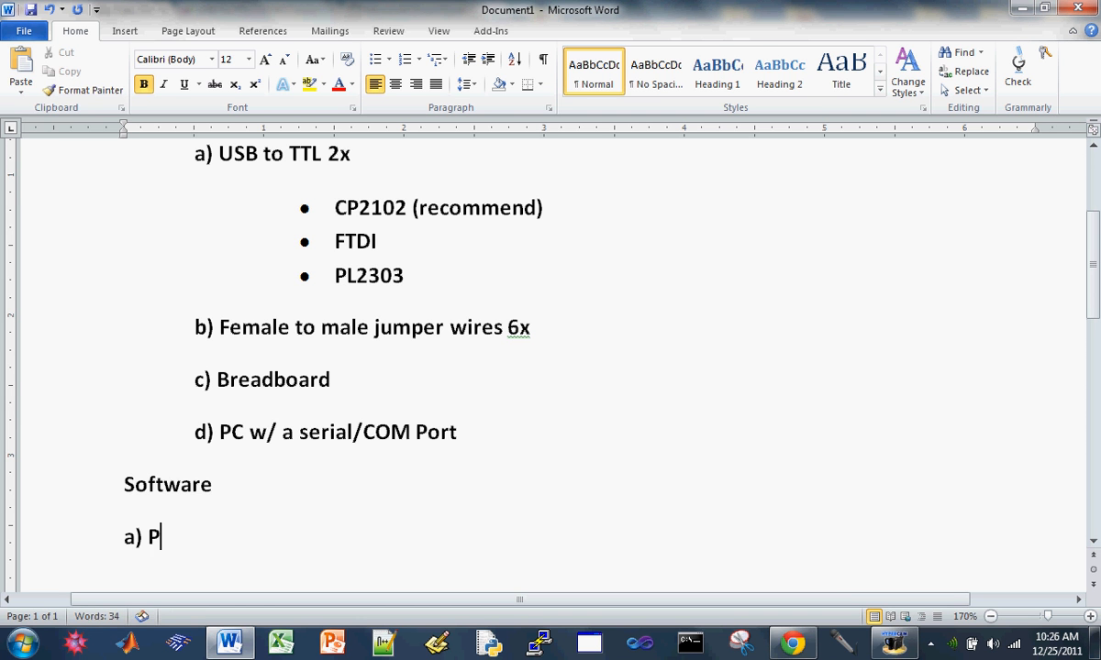
type("utty")
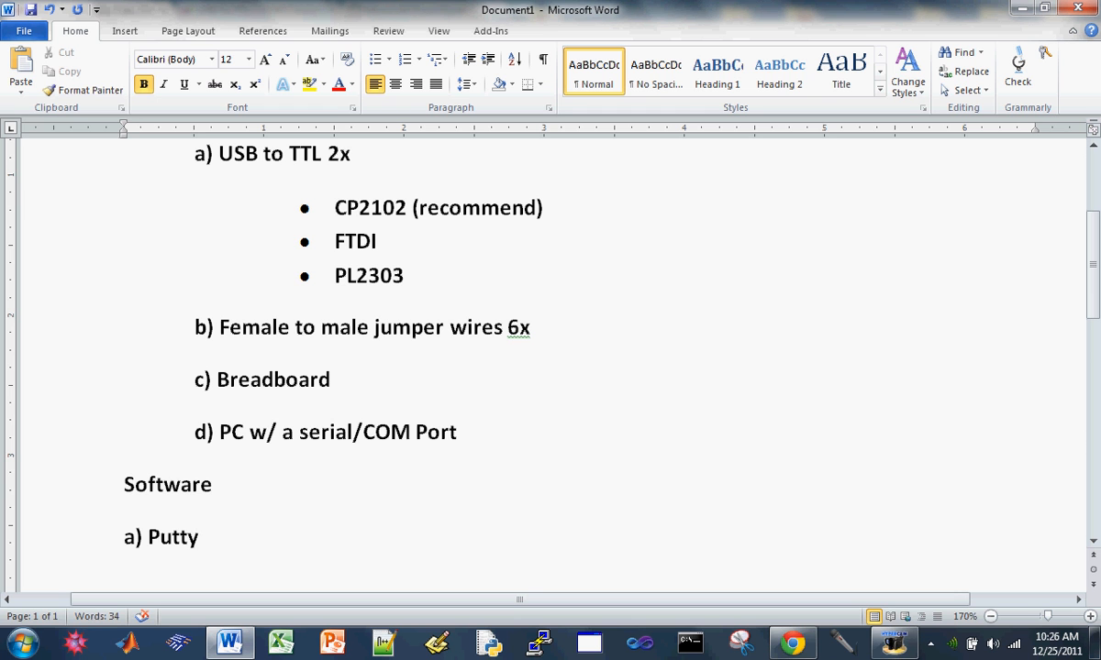
left_click(199, 536)
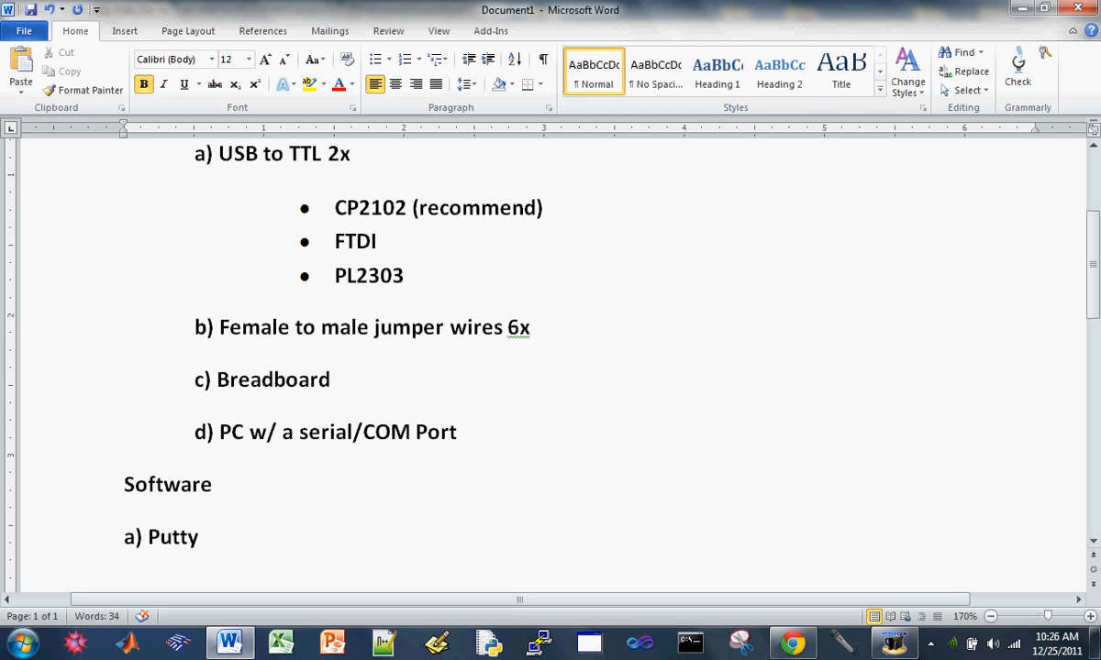
type("()")
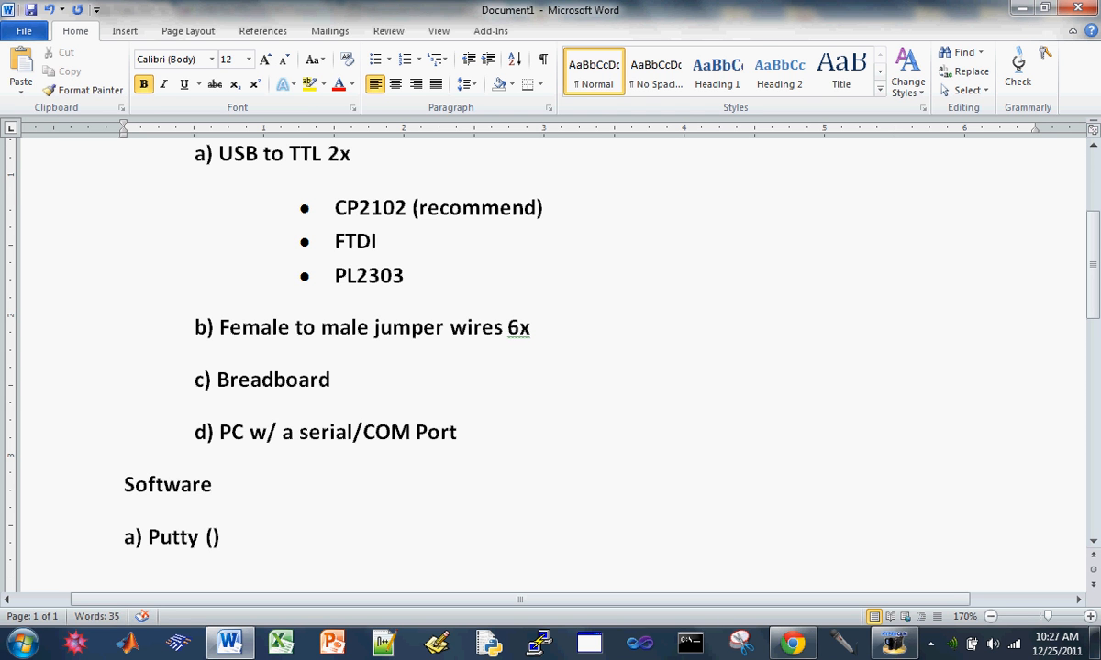
type("quick")
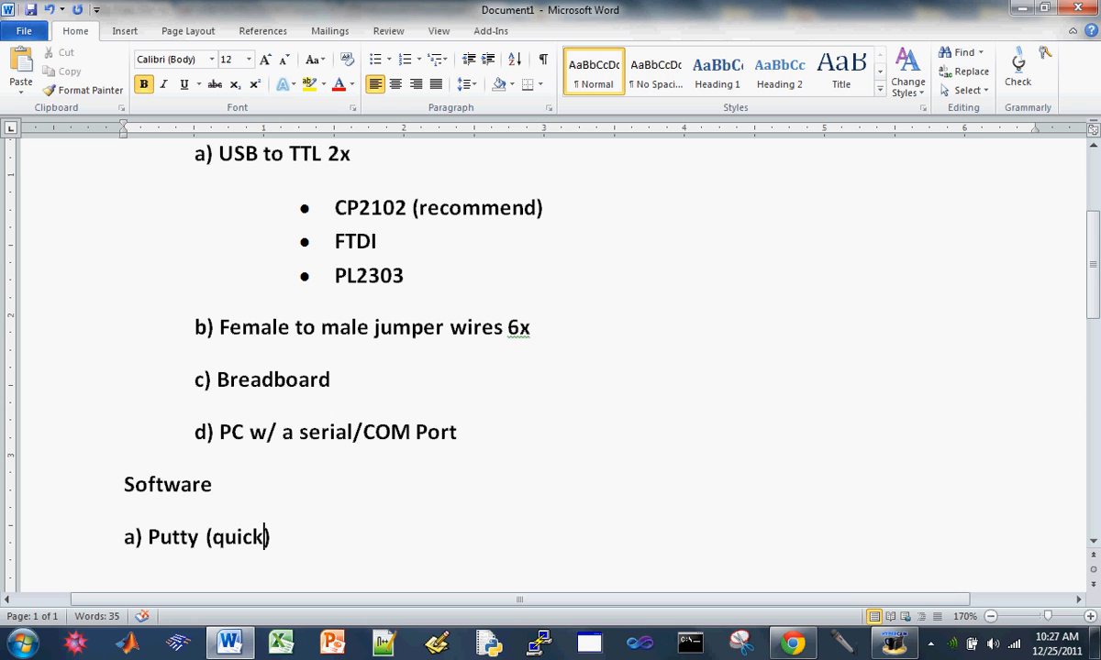
type("test")
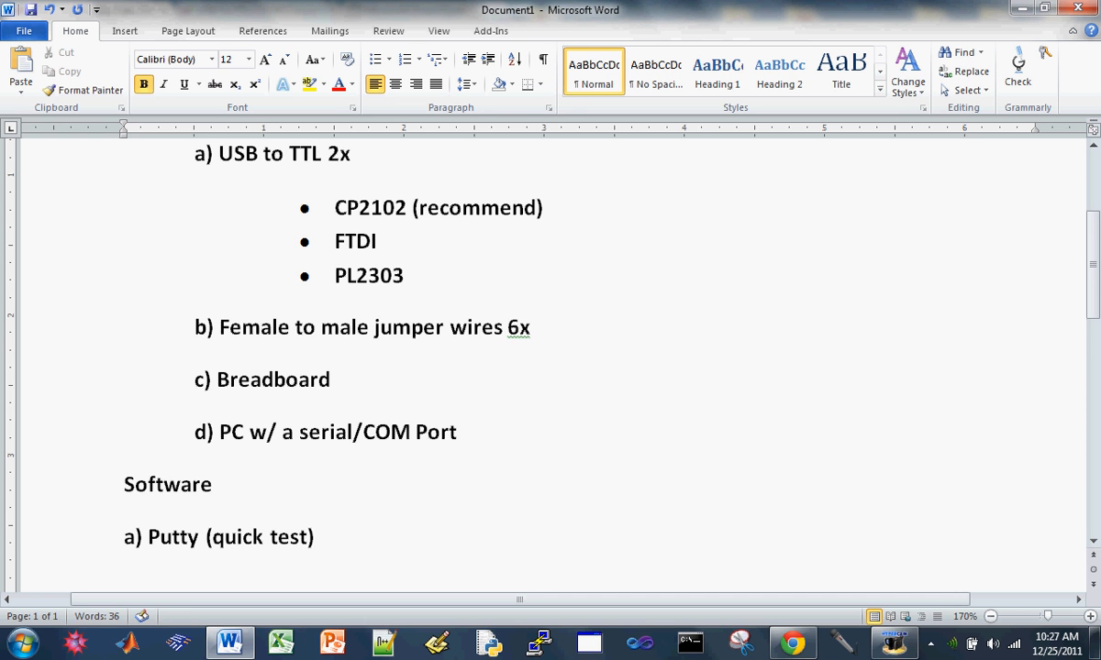
type("b) Visu")
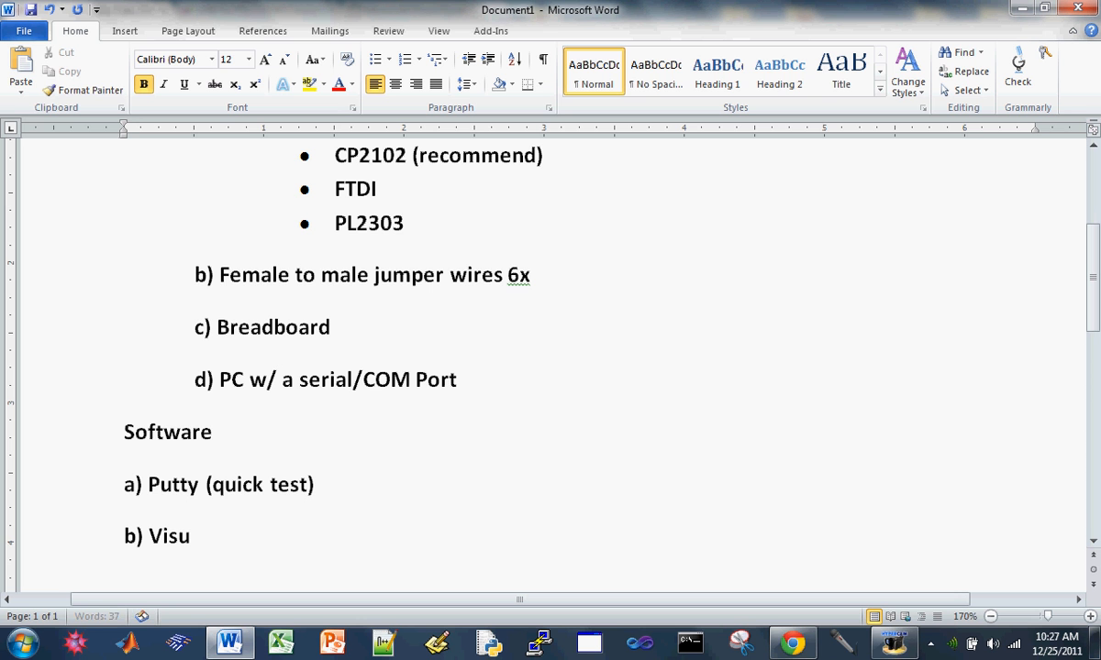
Complete the software item 'b) Visual Studio (dreamspark.com)'.
type("al Studi")
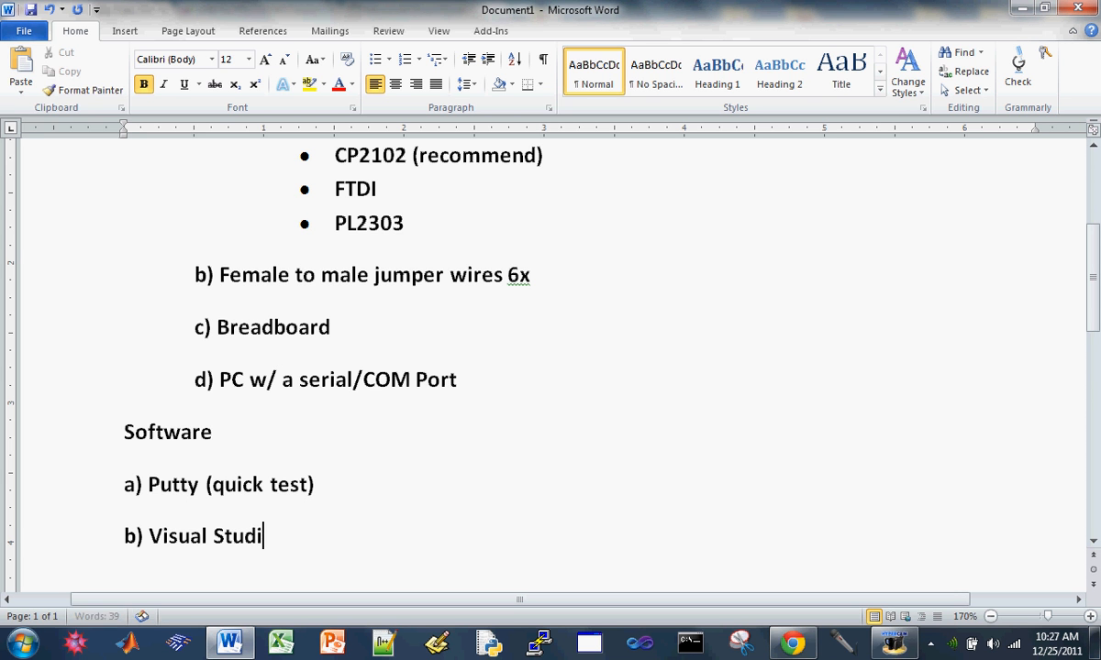
type("o (")
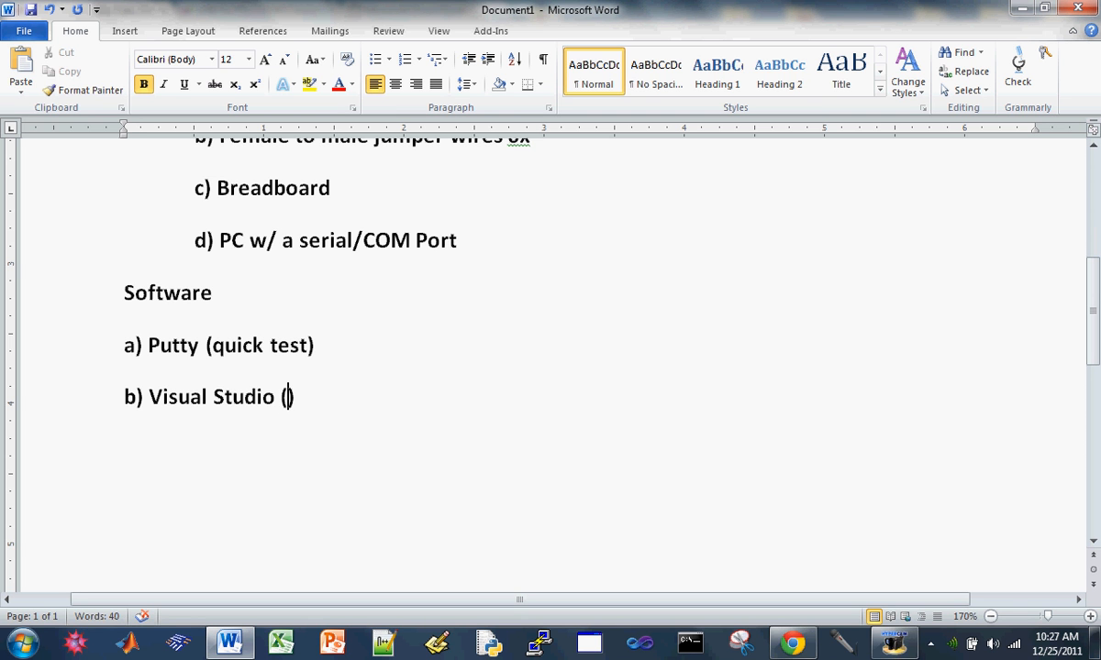
type("dreams")
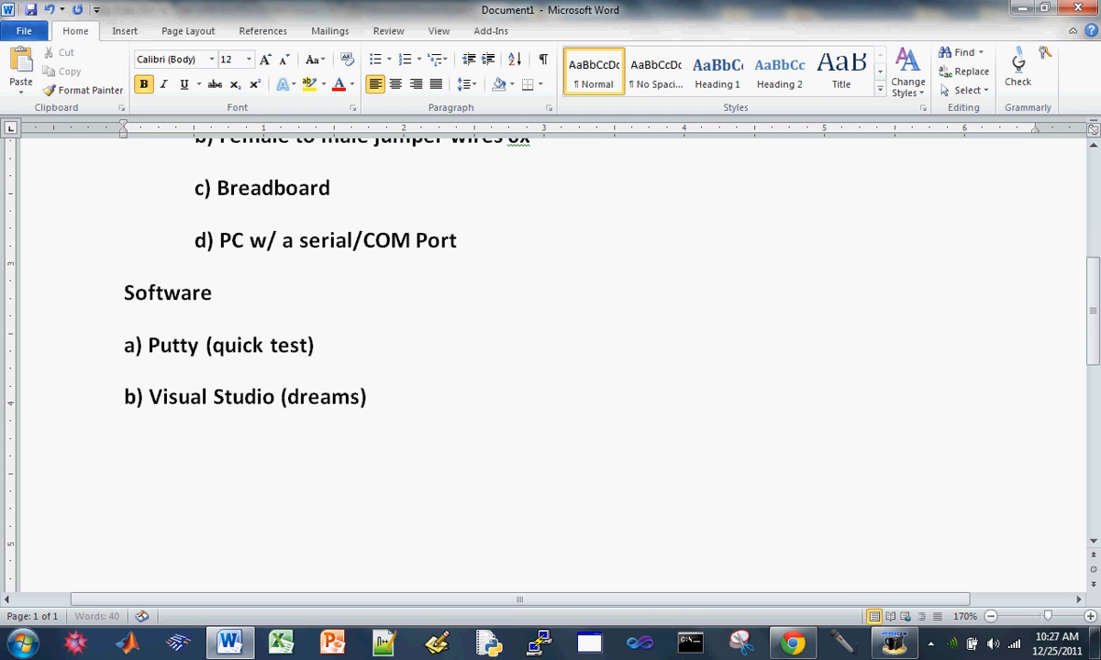
type("park")
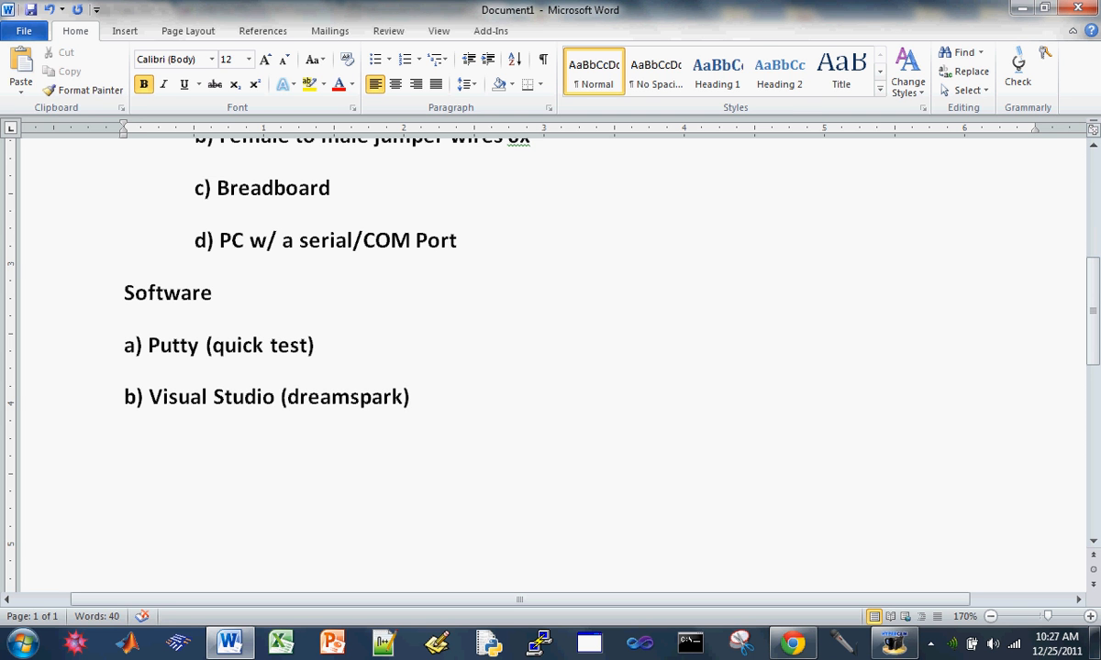
type(".com")
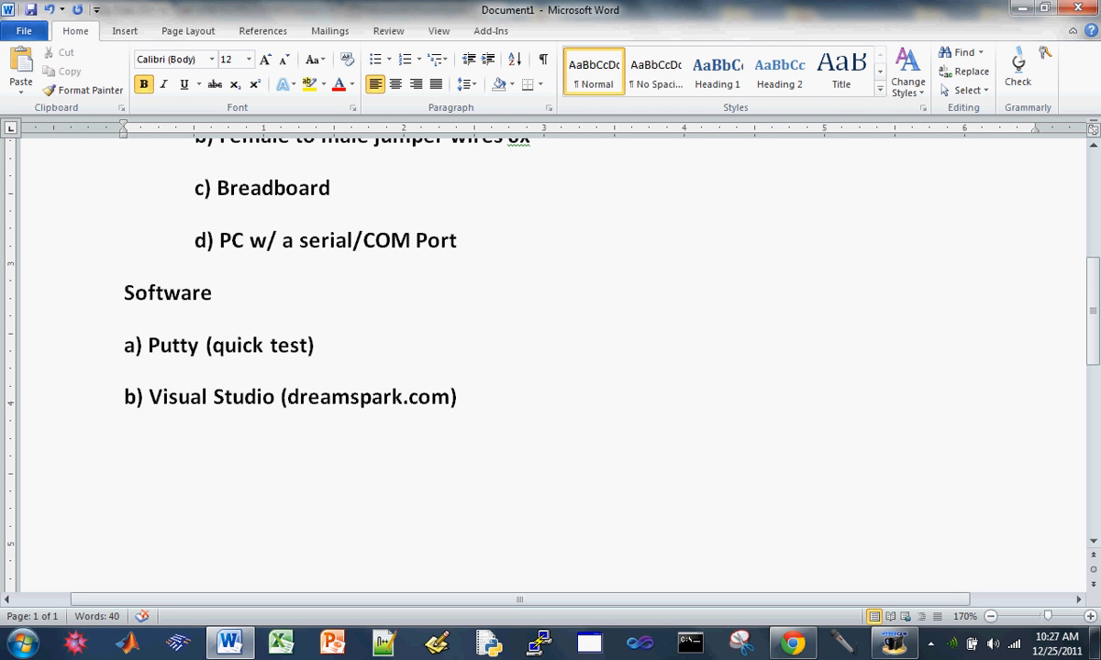
left_click_drag(123, 292, 457, 411)
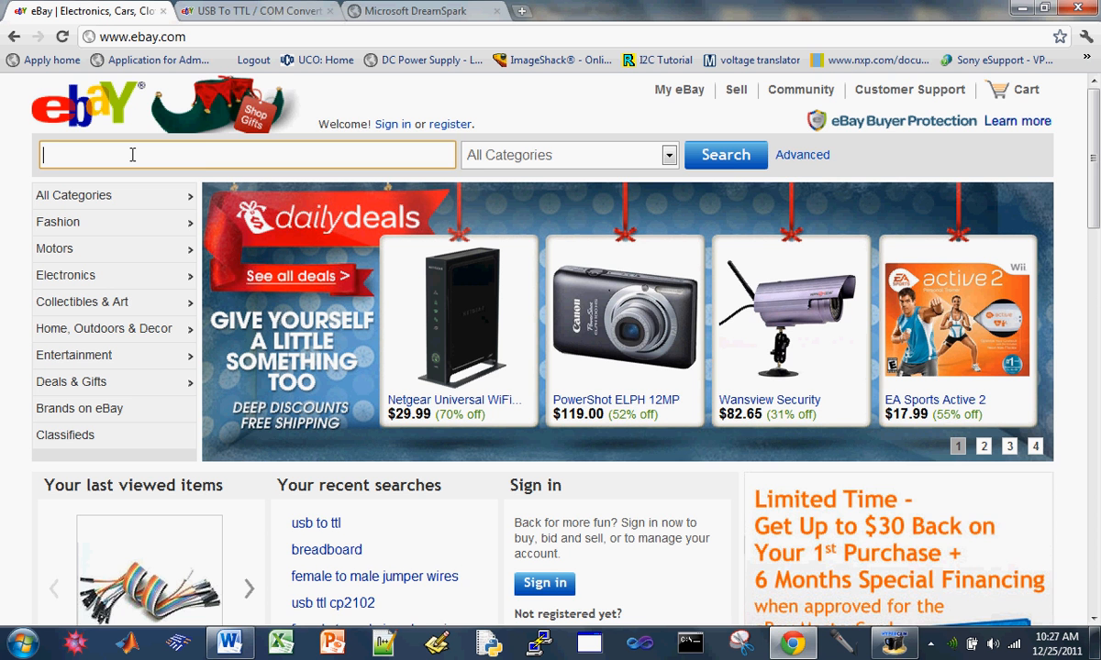
Scroll the eBay home page and enter 'usb to' in the search box.
scroll("down", 3)
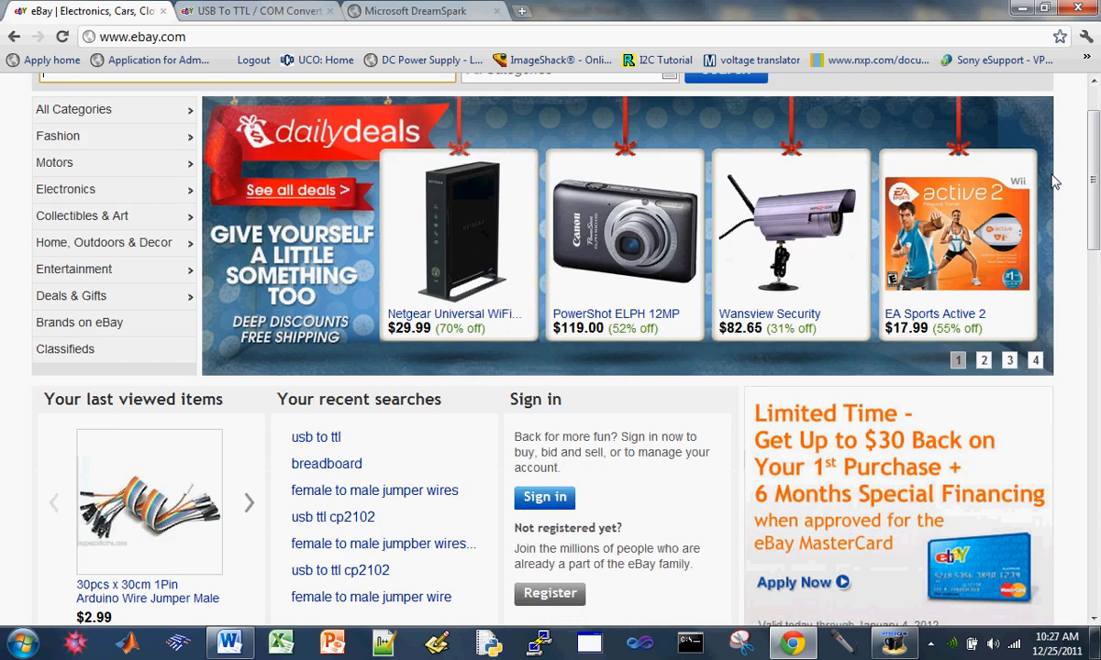
scroll("down", 3)
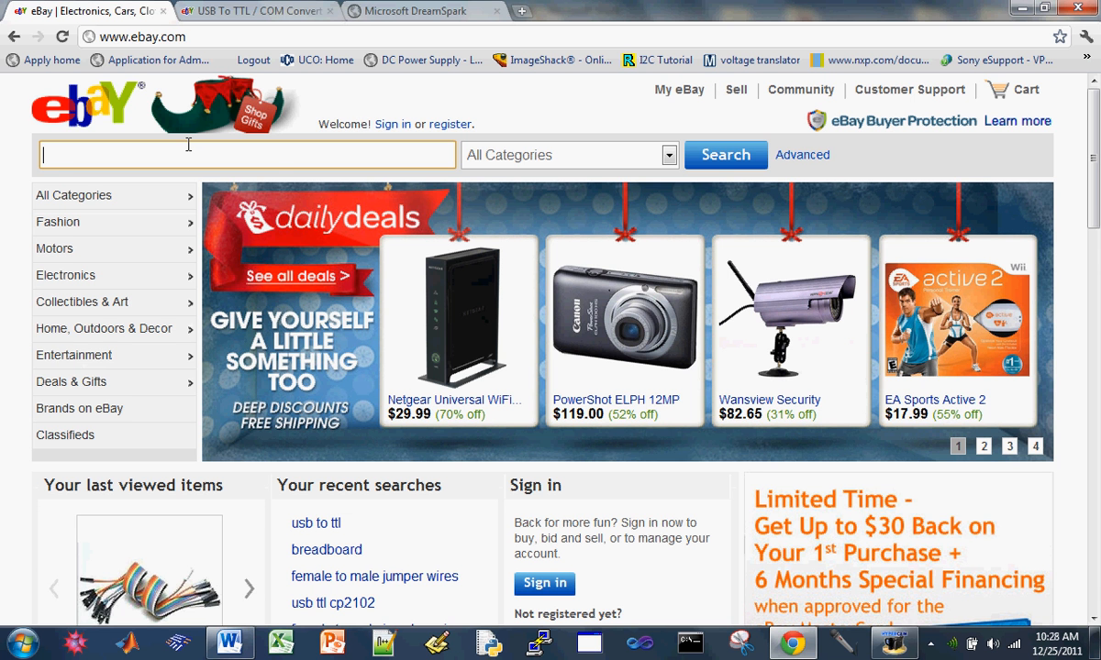
type("usb to ttl")
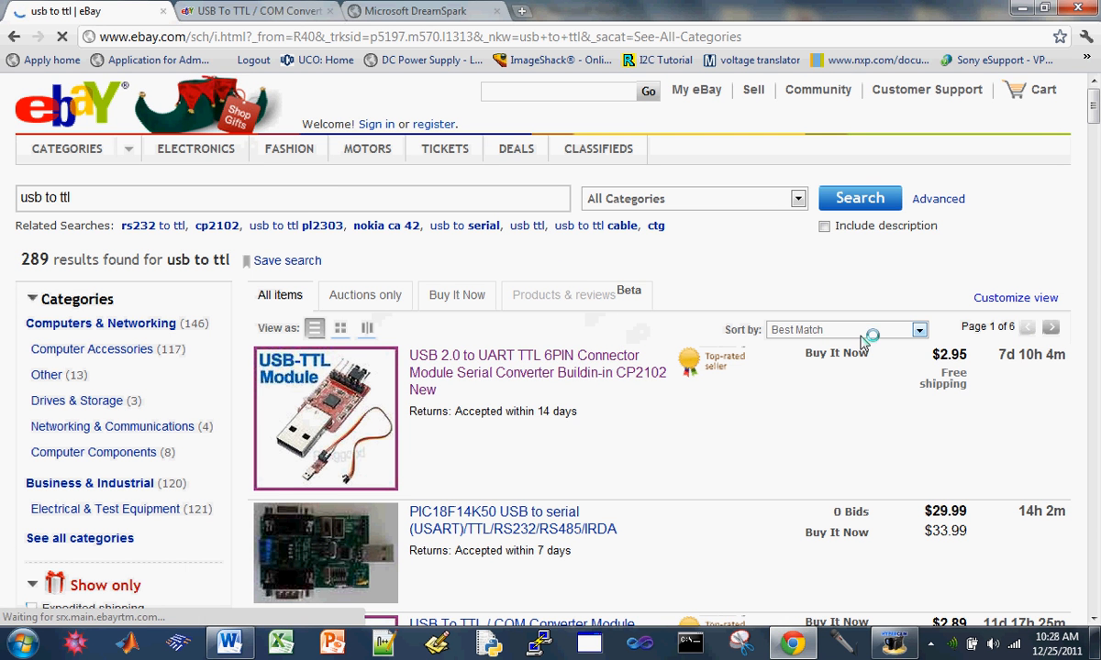
mouse_move(864, 410)
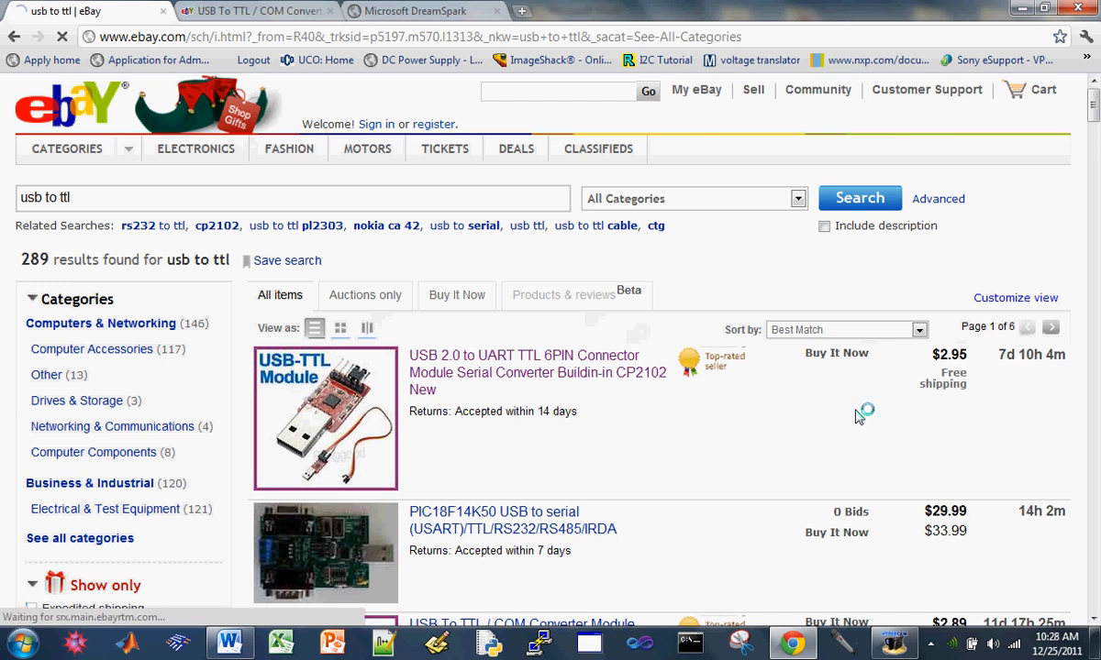
Scroll through the $2.95 CP2102 USB 2.0 to UART TTL module listing.
scroll("down", 3)
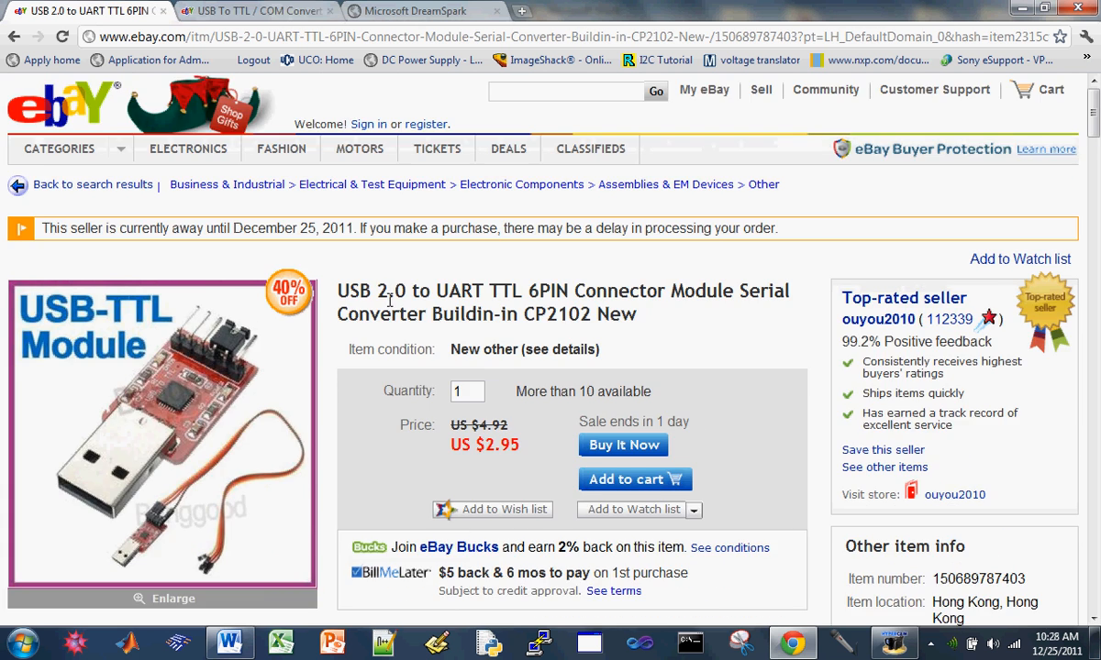
Switch to the USB To TTL / COM Converter listing's pinout diagram and dismiss the performance warning.
left_click(257, 10)
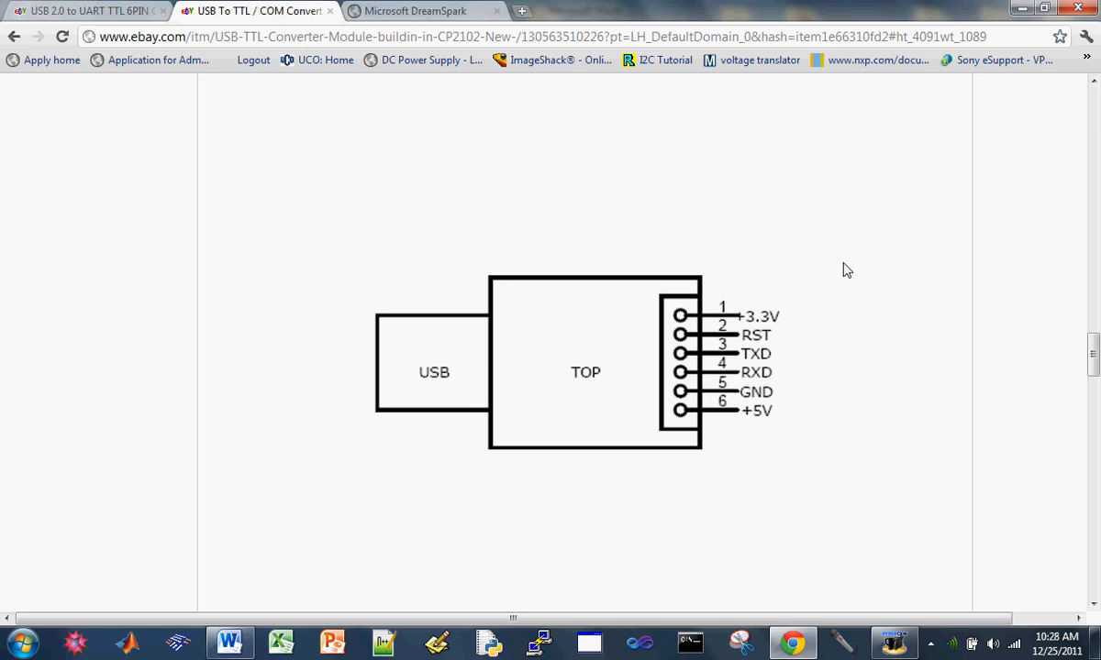
mouse_move(376, 341)
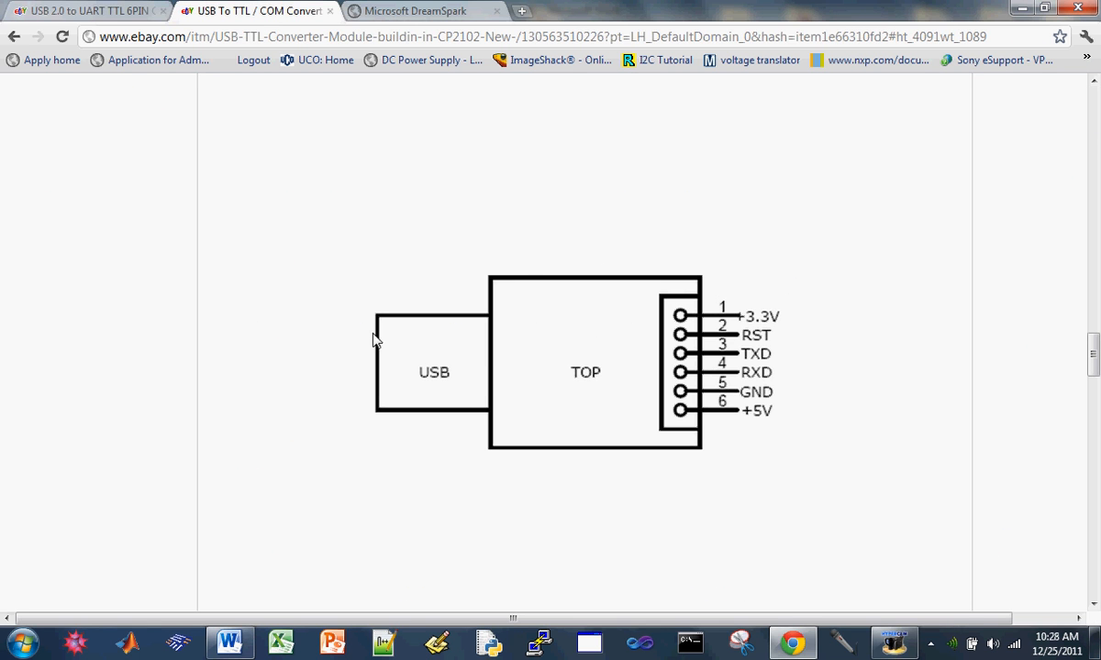
mouse_move(630, 468)
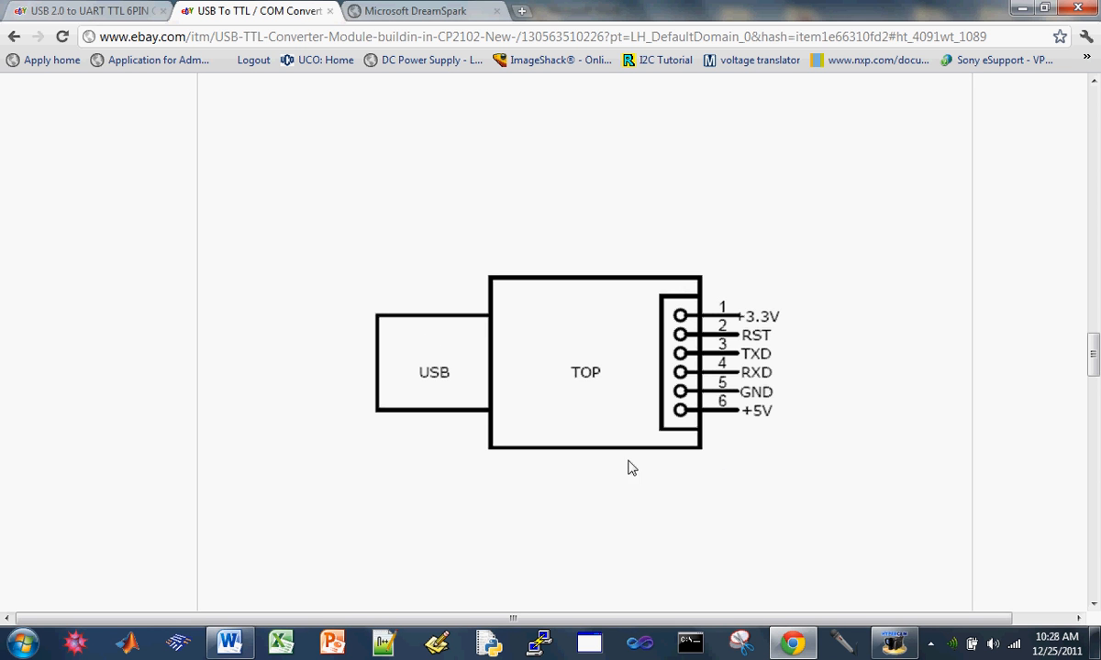
mouse_move(748, 360)
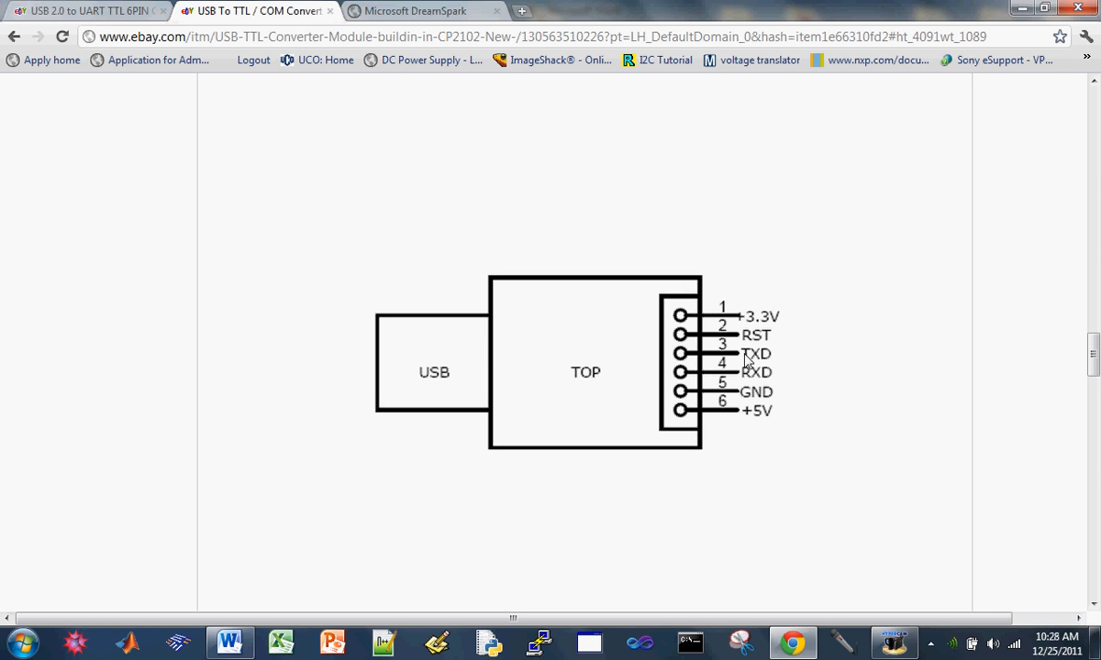
mouse_move(738, 327)
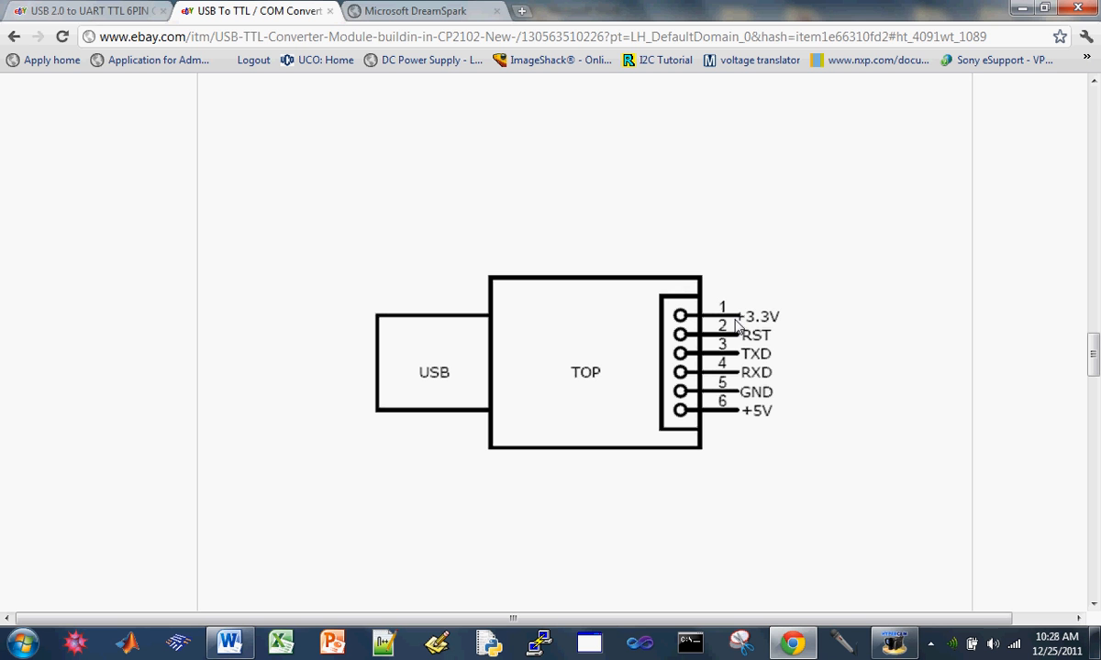
mouse_move(769, 360)
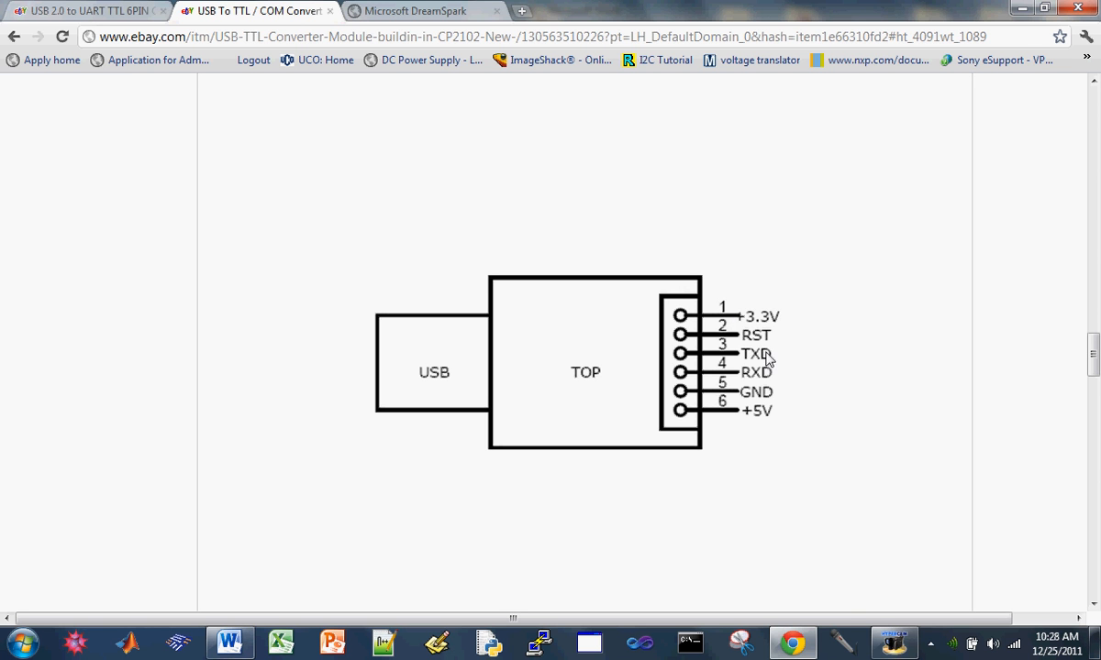
mouse_move(820, 361)
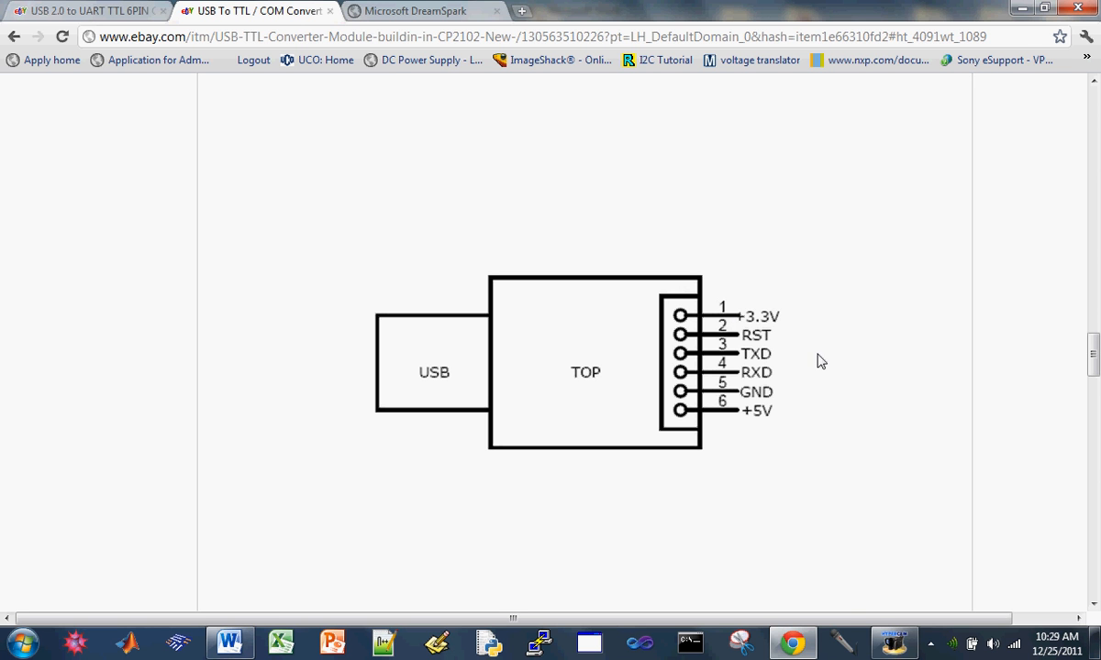
mouse_move(787, 376)
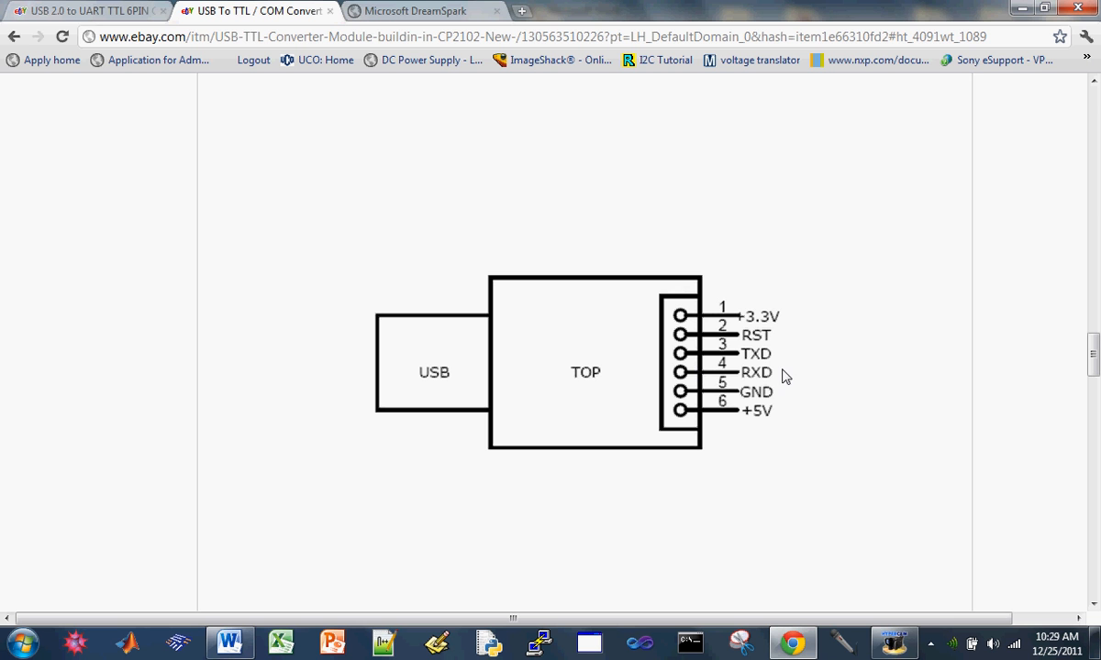
mouse_move(777, 397)
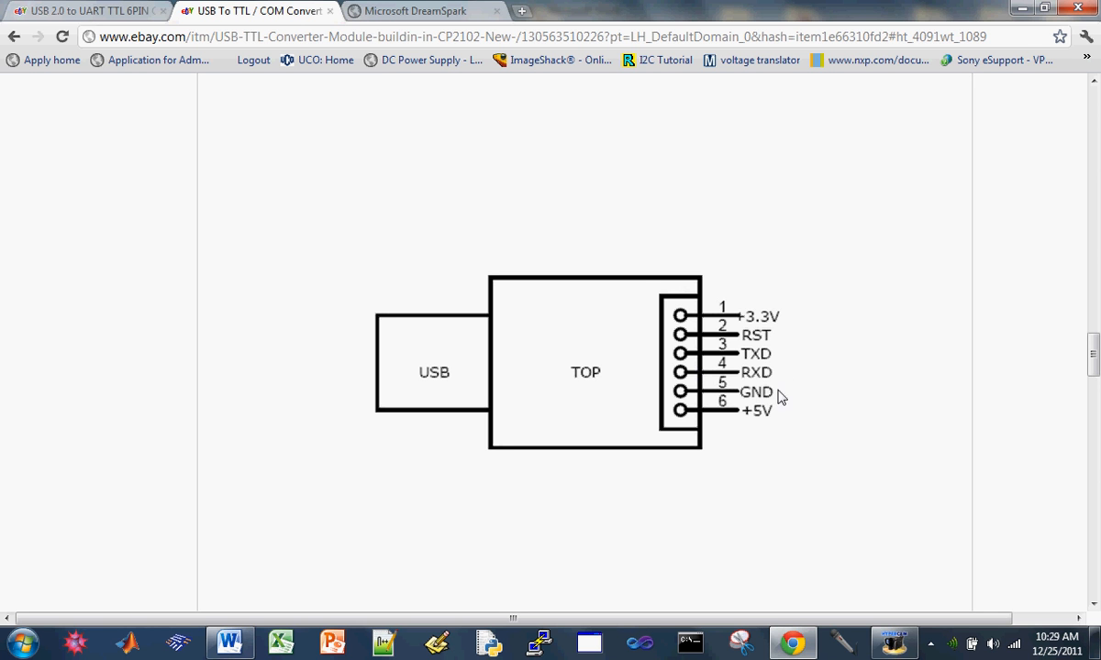
mouse_move(728, 396)
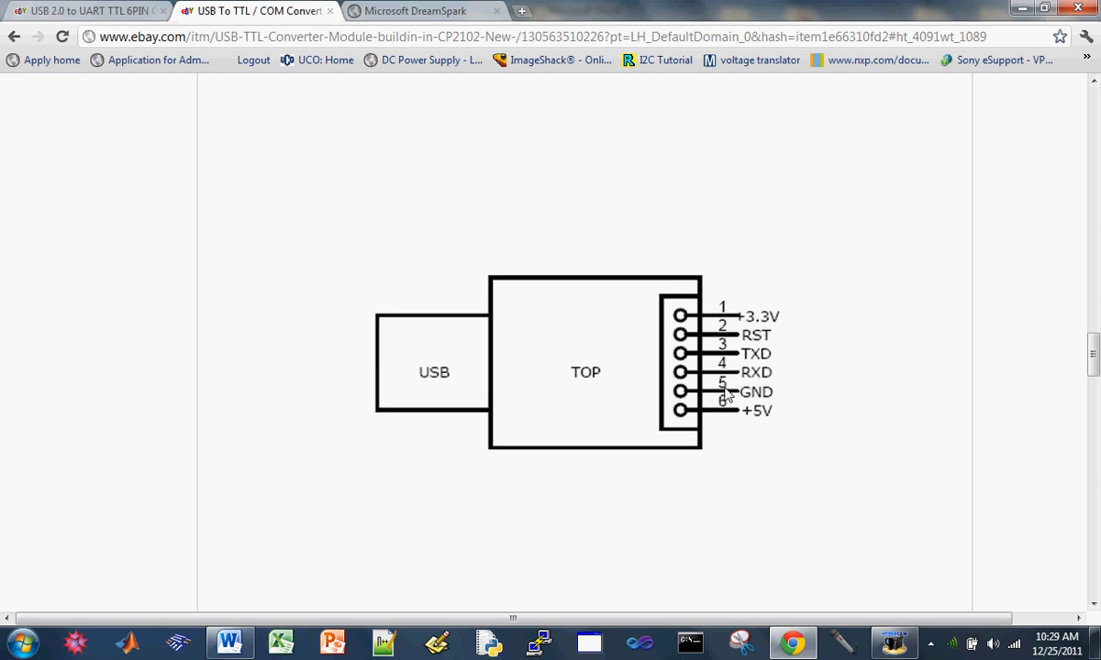
mouse_move(797, 398)
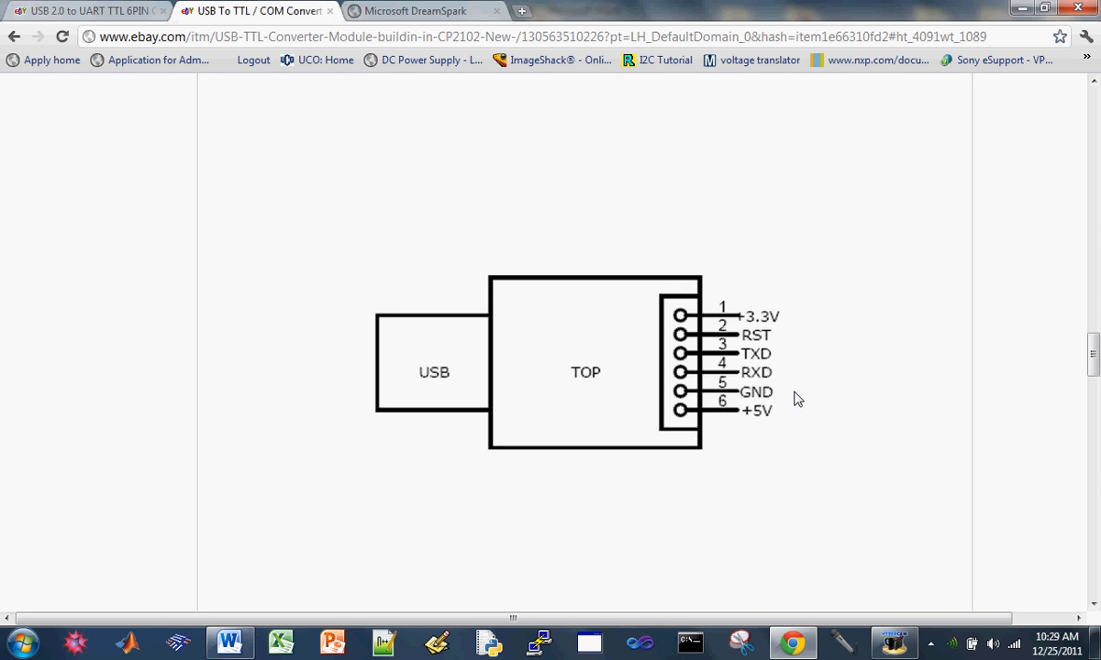
mouse_move(727, 397)
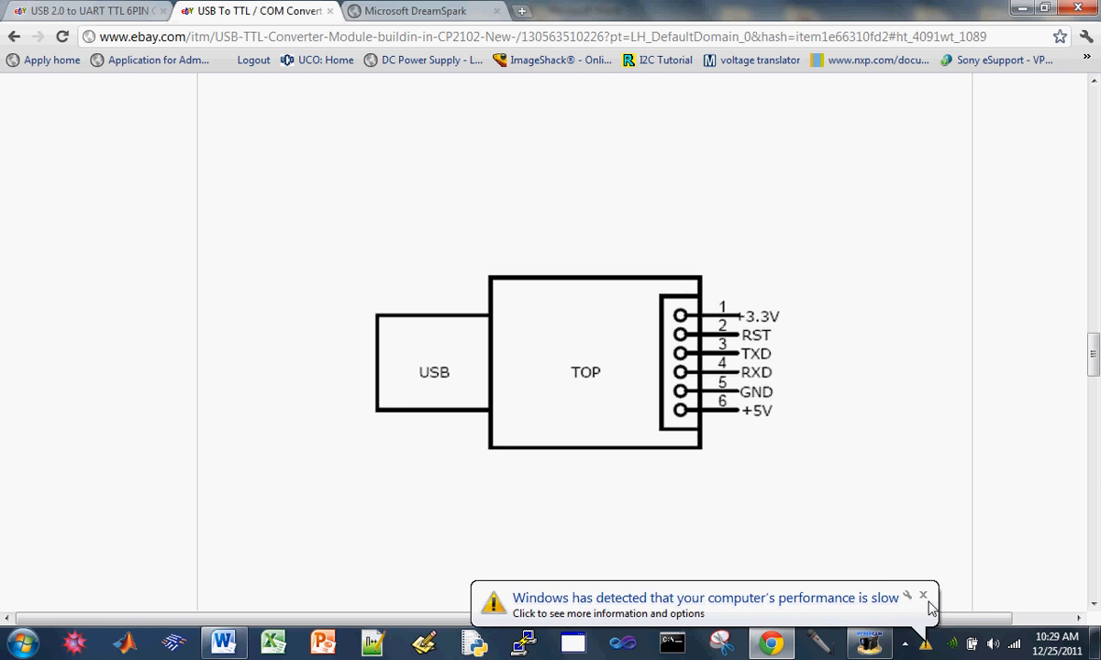
left_click(923, 596)
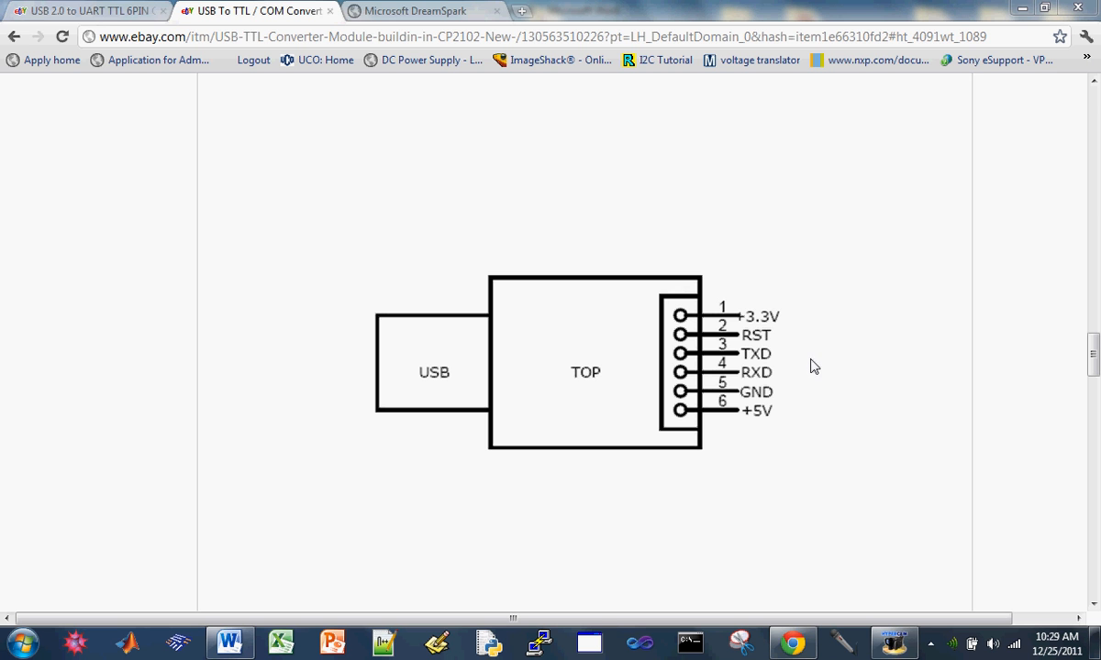
mouse_move(766, 350)
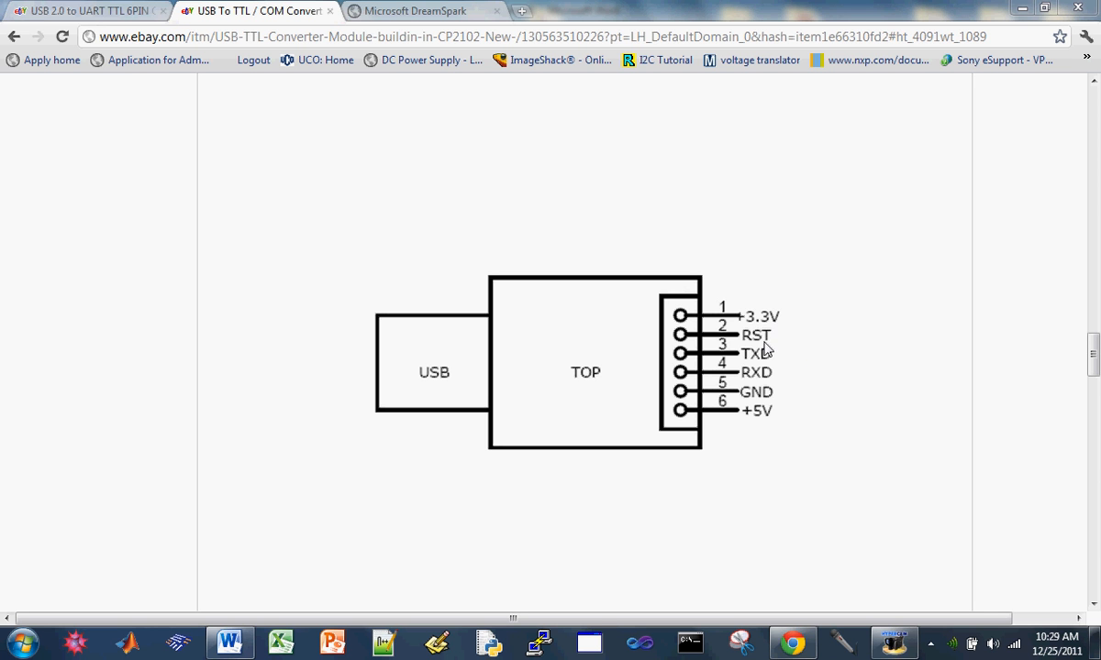
mouse_move(769, 334)
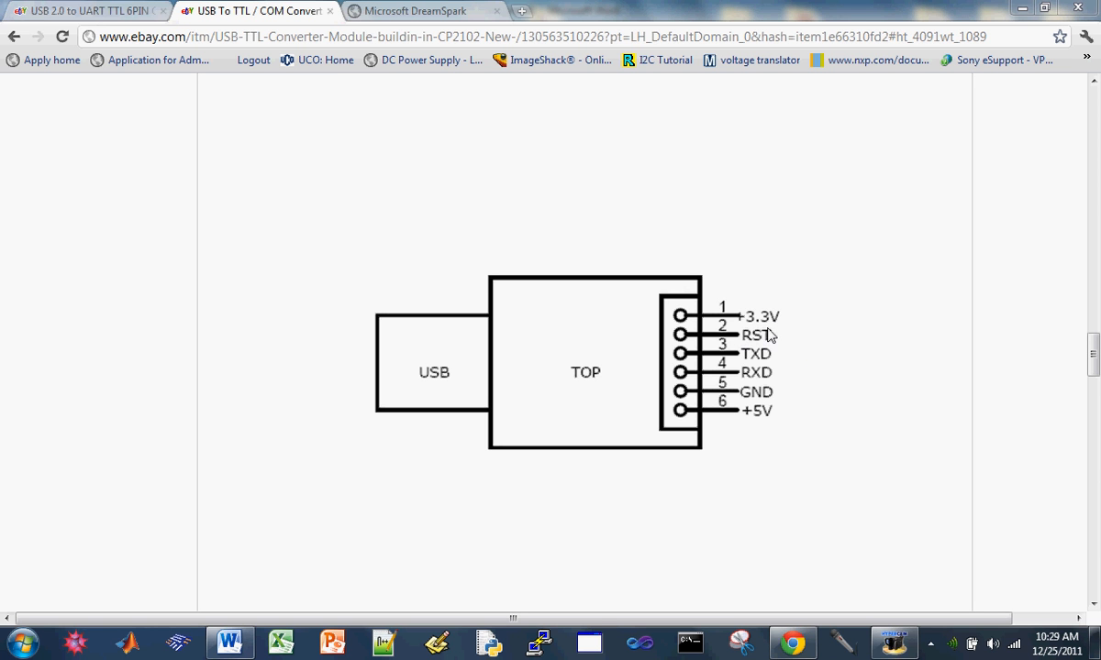
mouse_move(755, 328)
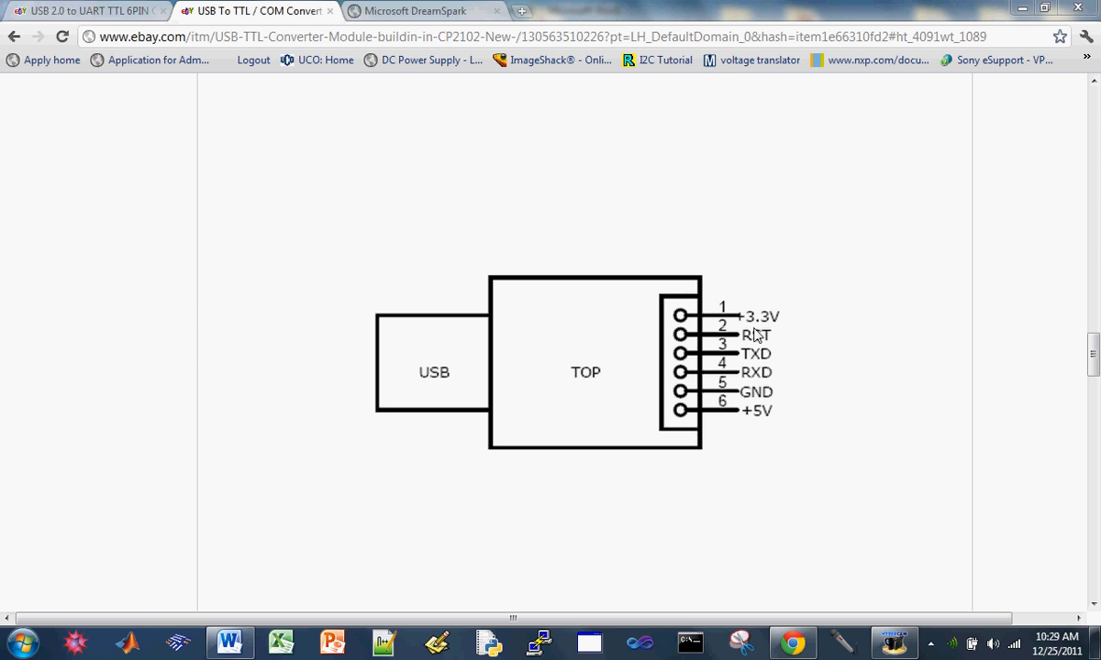
mouse_move(739, 318)
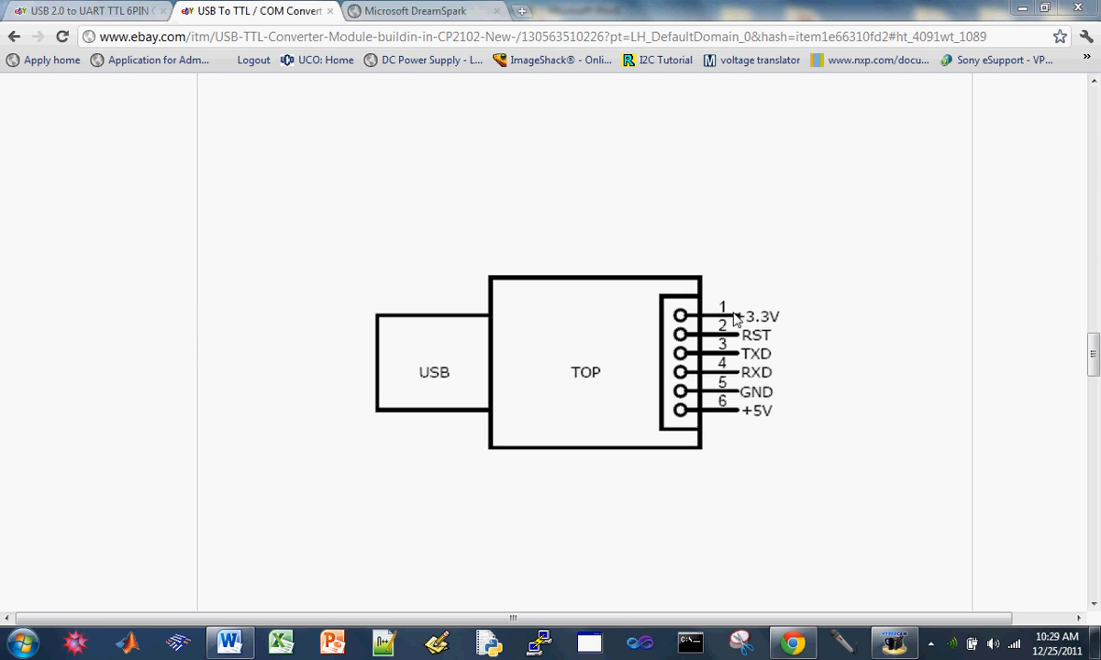
mouse_move(854, 314)
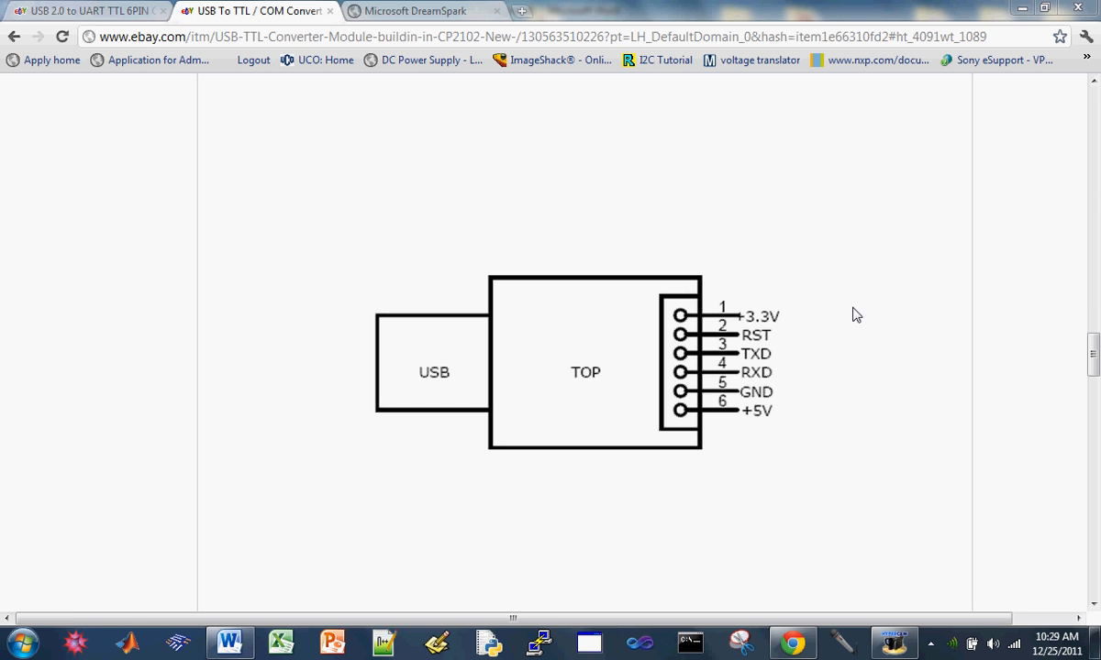
mouse_move(451, 165)
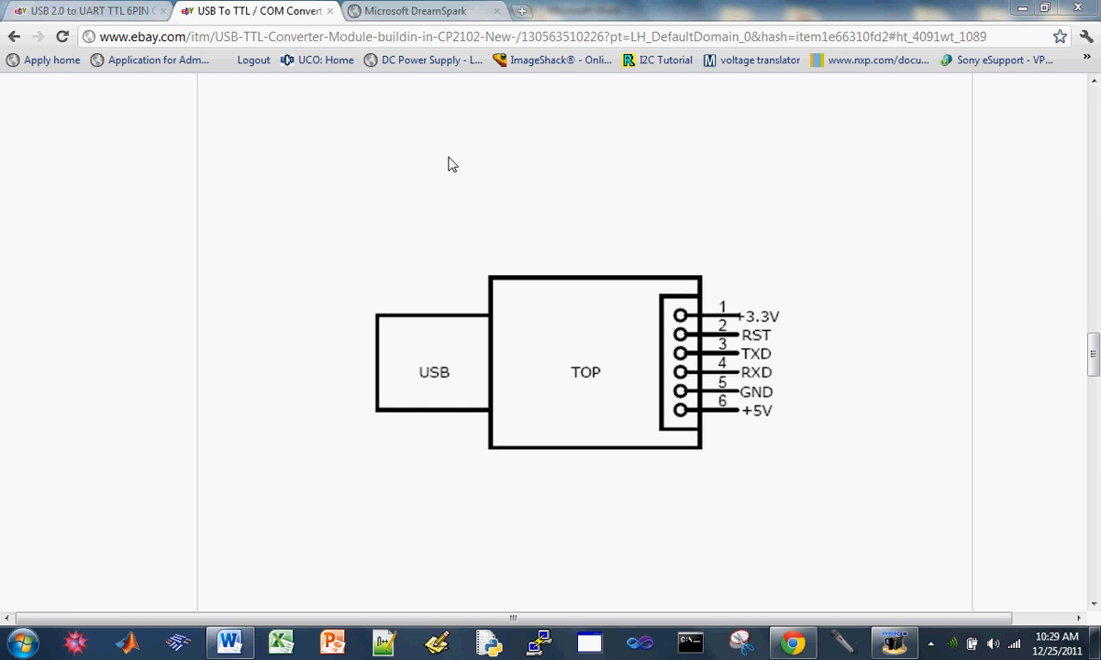
Switch to the DreamSpark tab and scroll its download-by-product options.
left_click(413, 11)
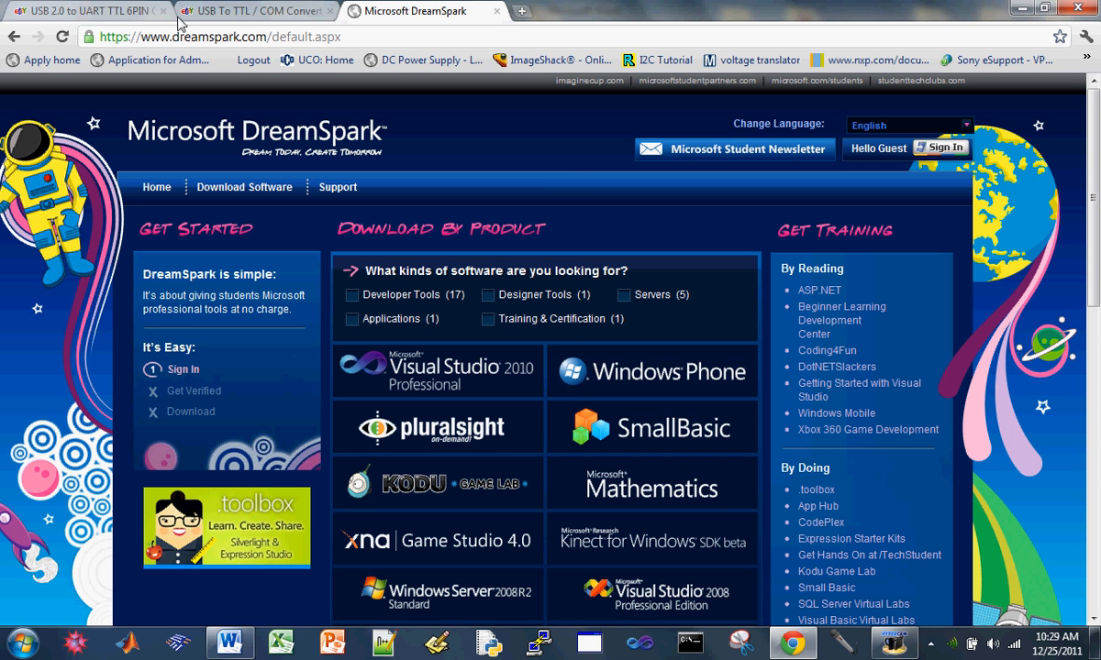
scroll("down", 3)
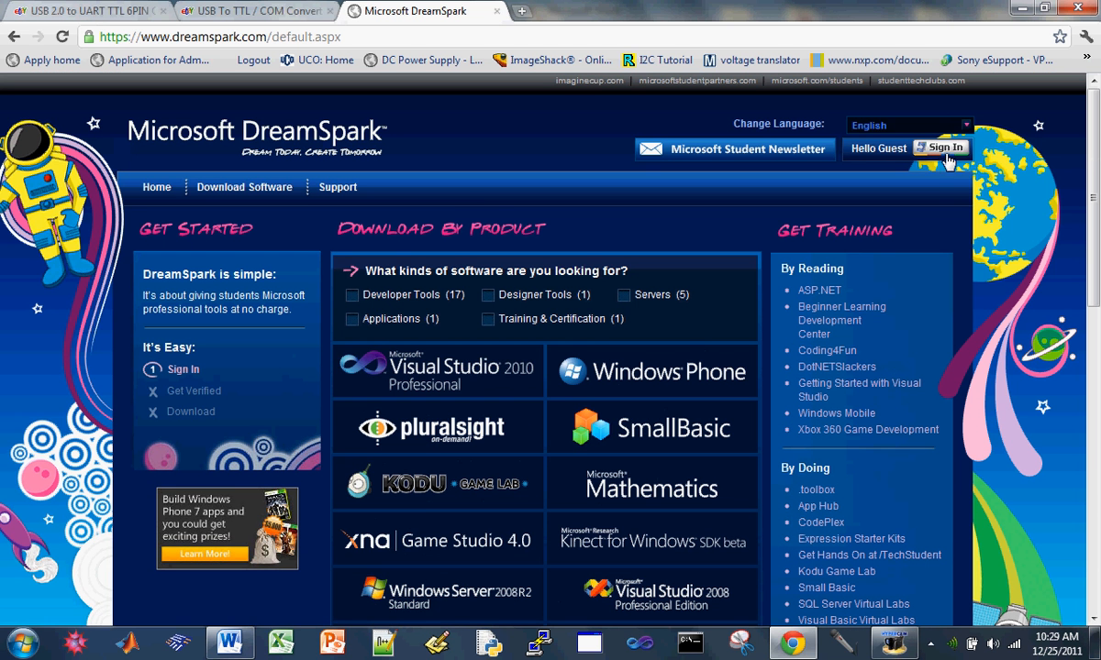
mouse_move(437, 370)
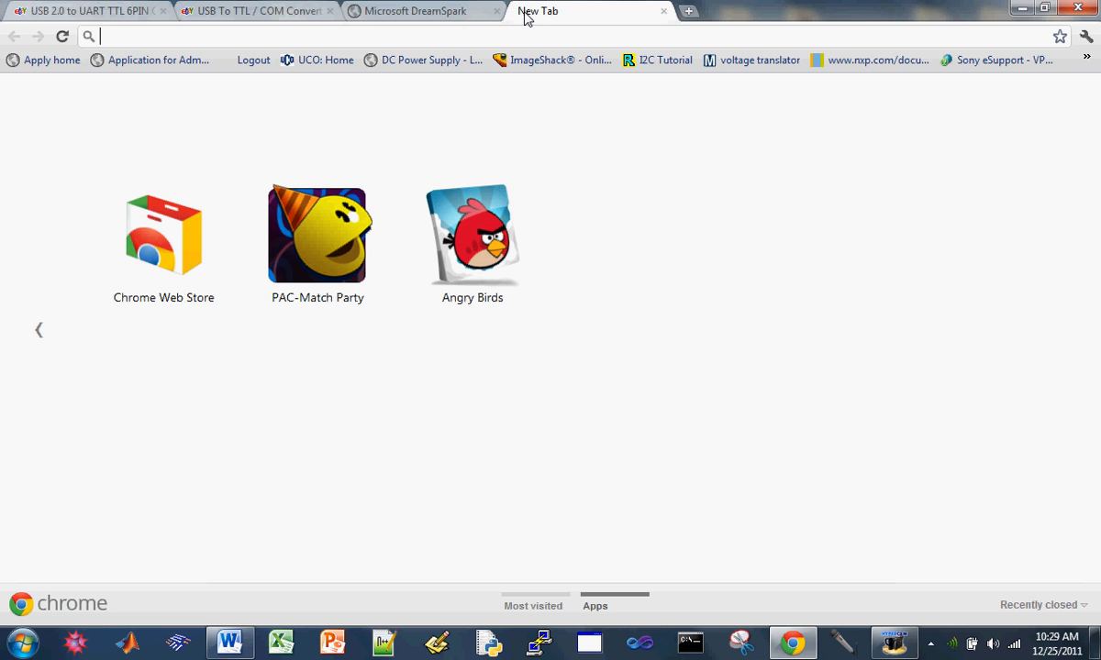
Search Google for 'putty', then type 'cnet' to reach CNET Download.com's PuTTY download page.
type("p")
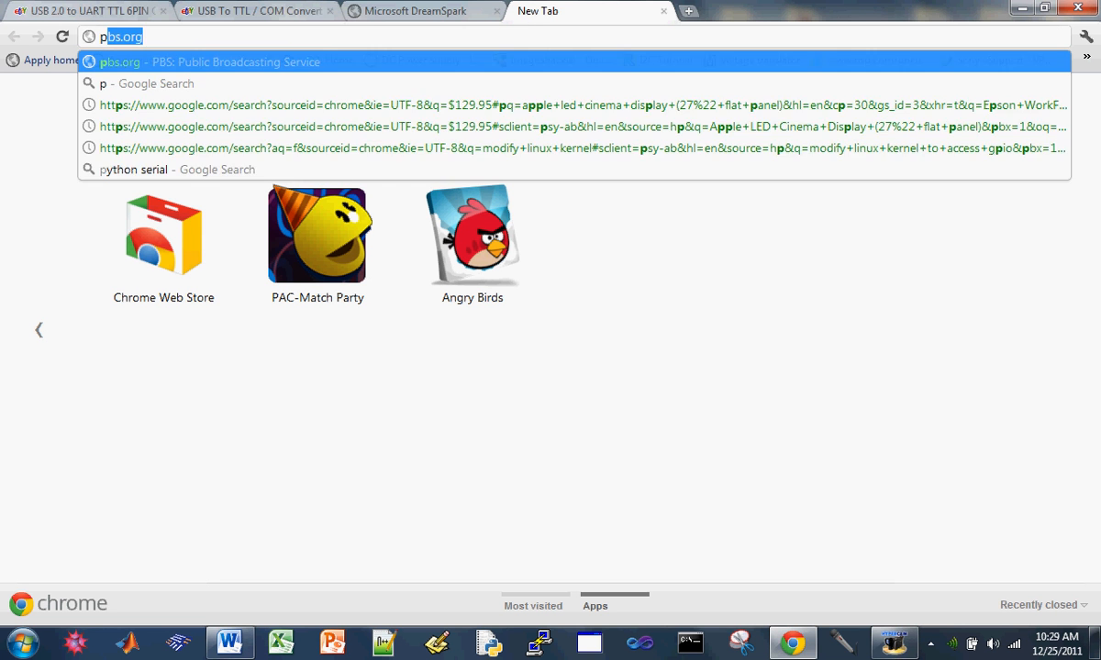
type("putty")
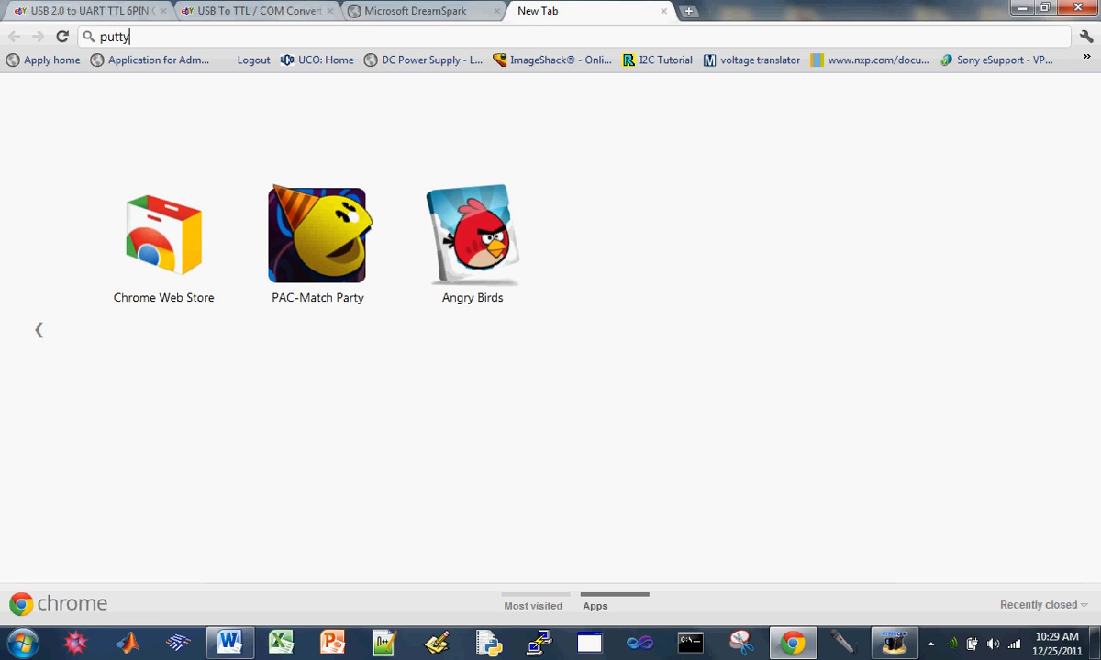
key("enter")
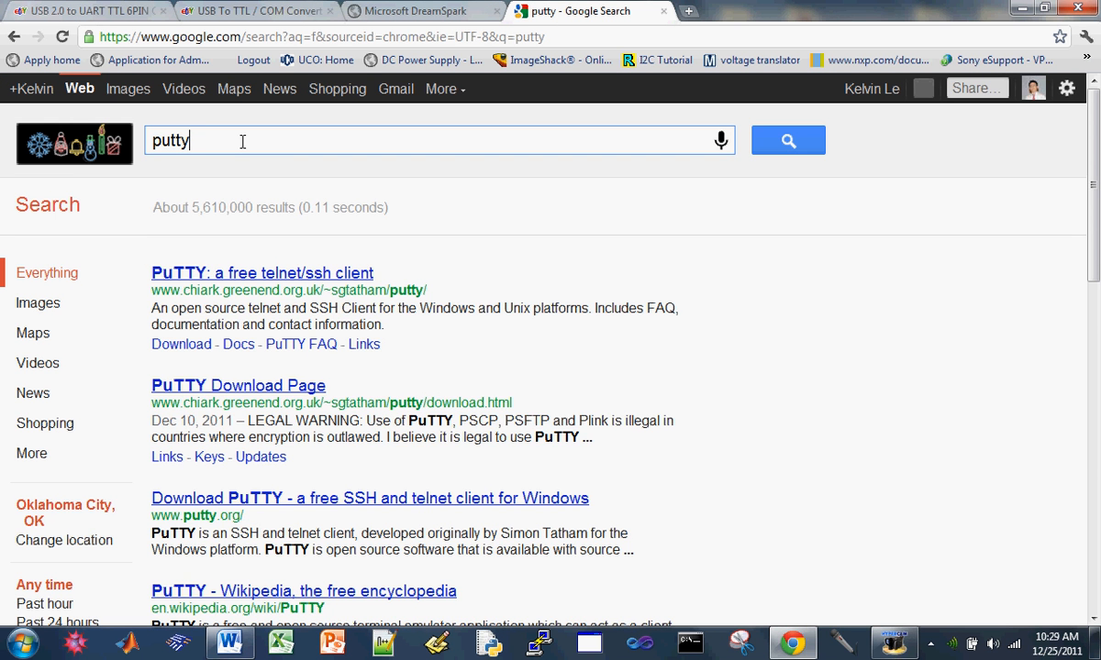
type("cnet.com/PuTTY/3000-7240_4-10808581.html")
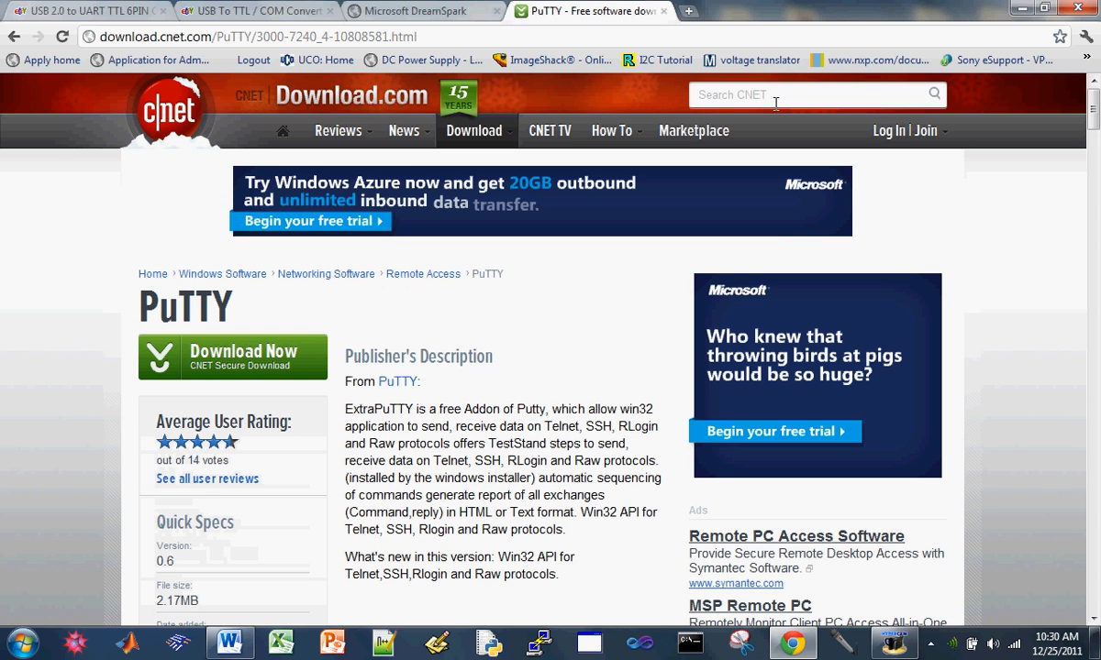
scroll("down", 3)
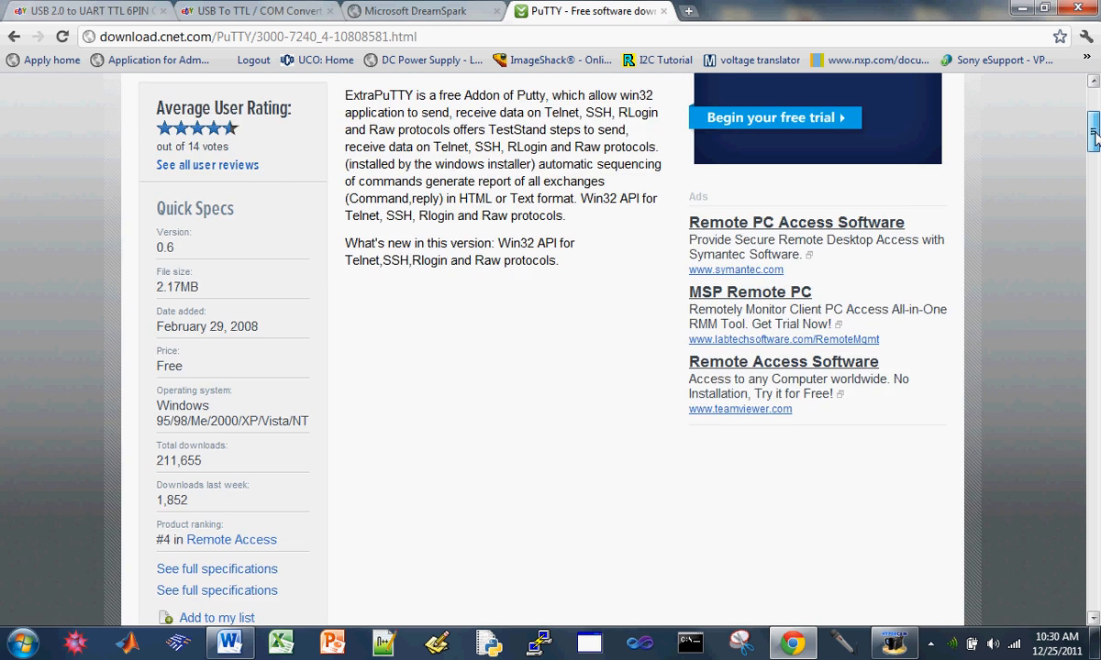
scroll("up", 3)
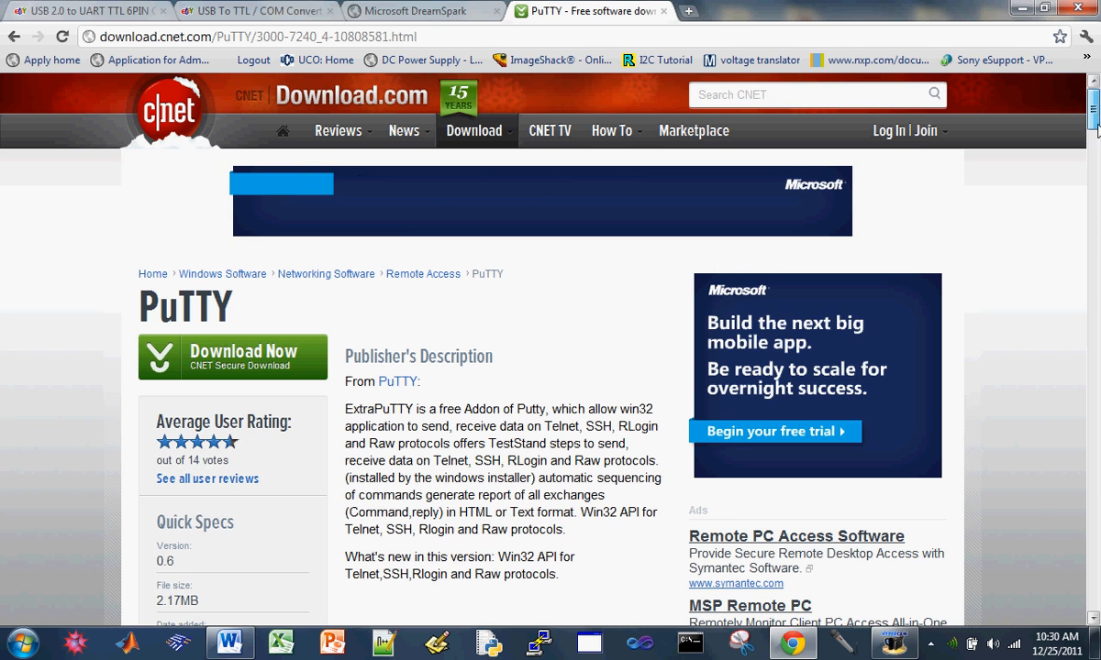